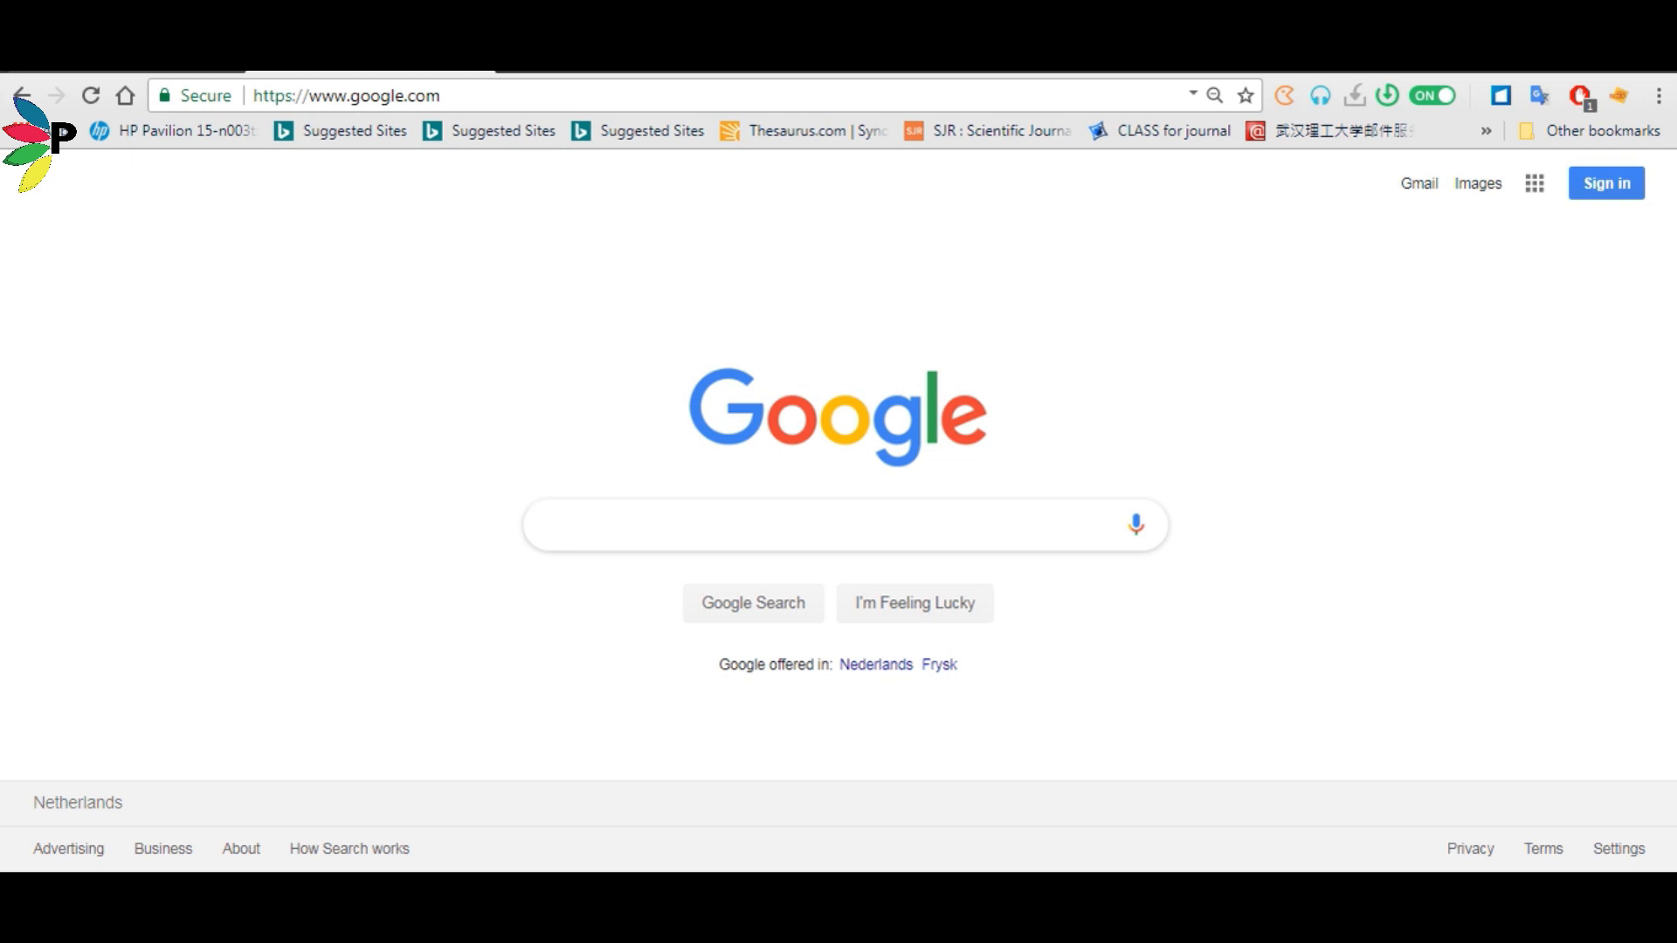
# Search Google for "let pub" and show the results led by LetPub pages.
pyautogui.click(749, 526)
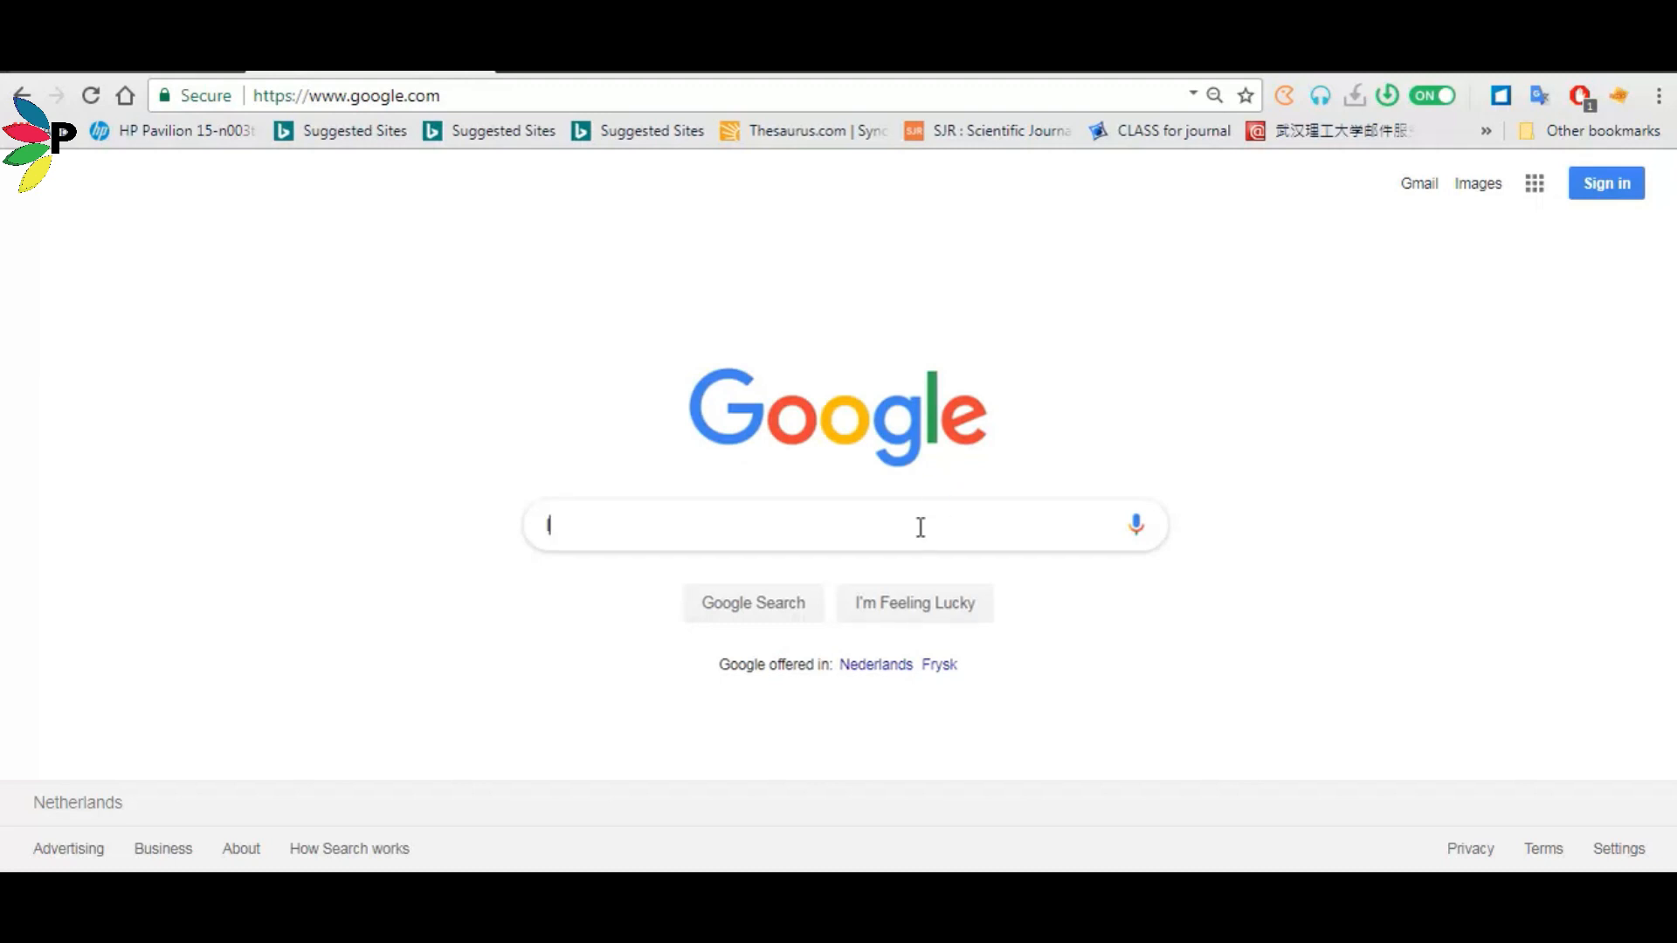
pyautogui.write('let pub')
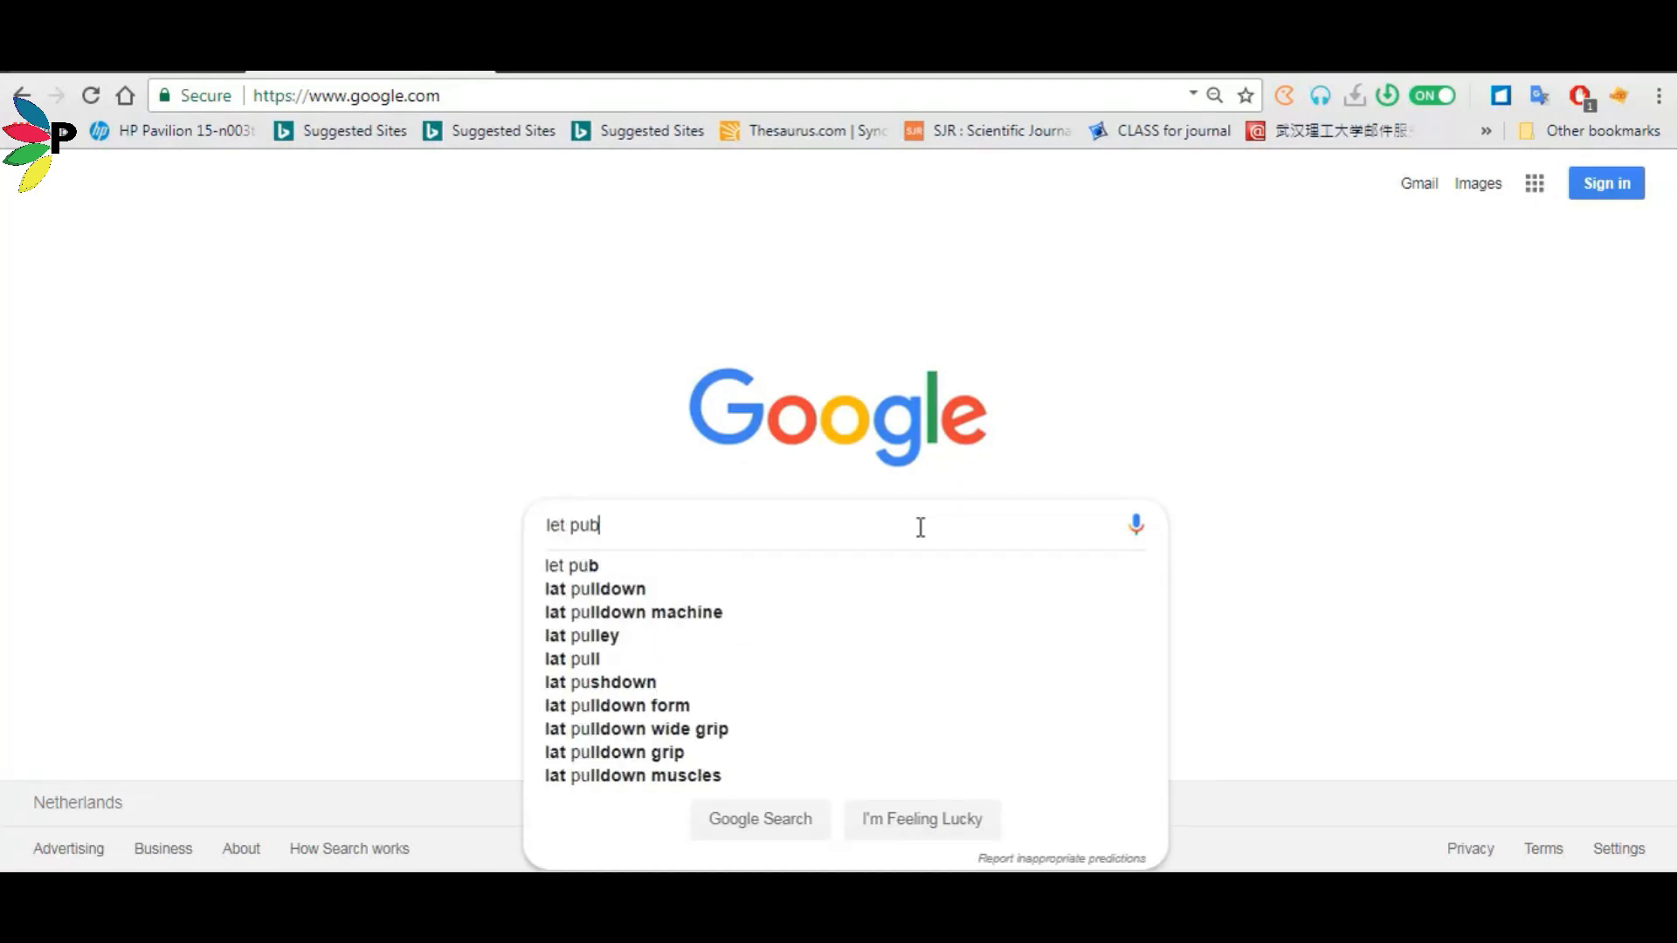
pyautogui.press('Return')
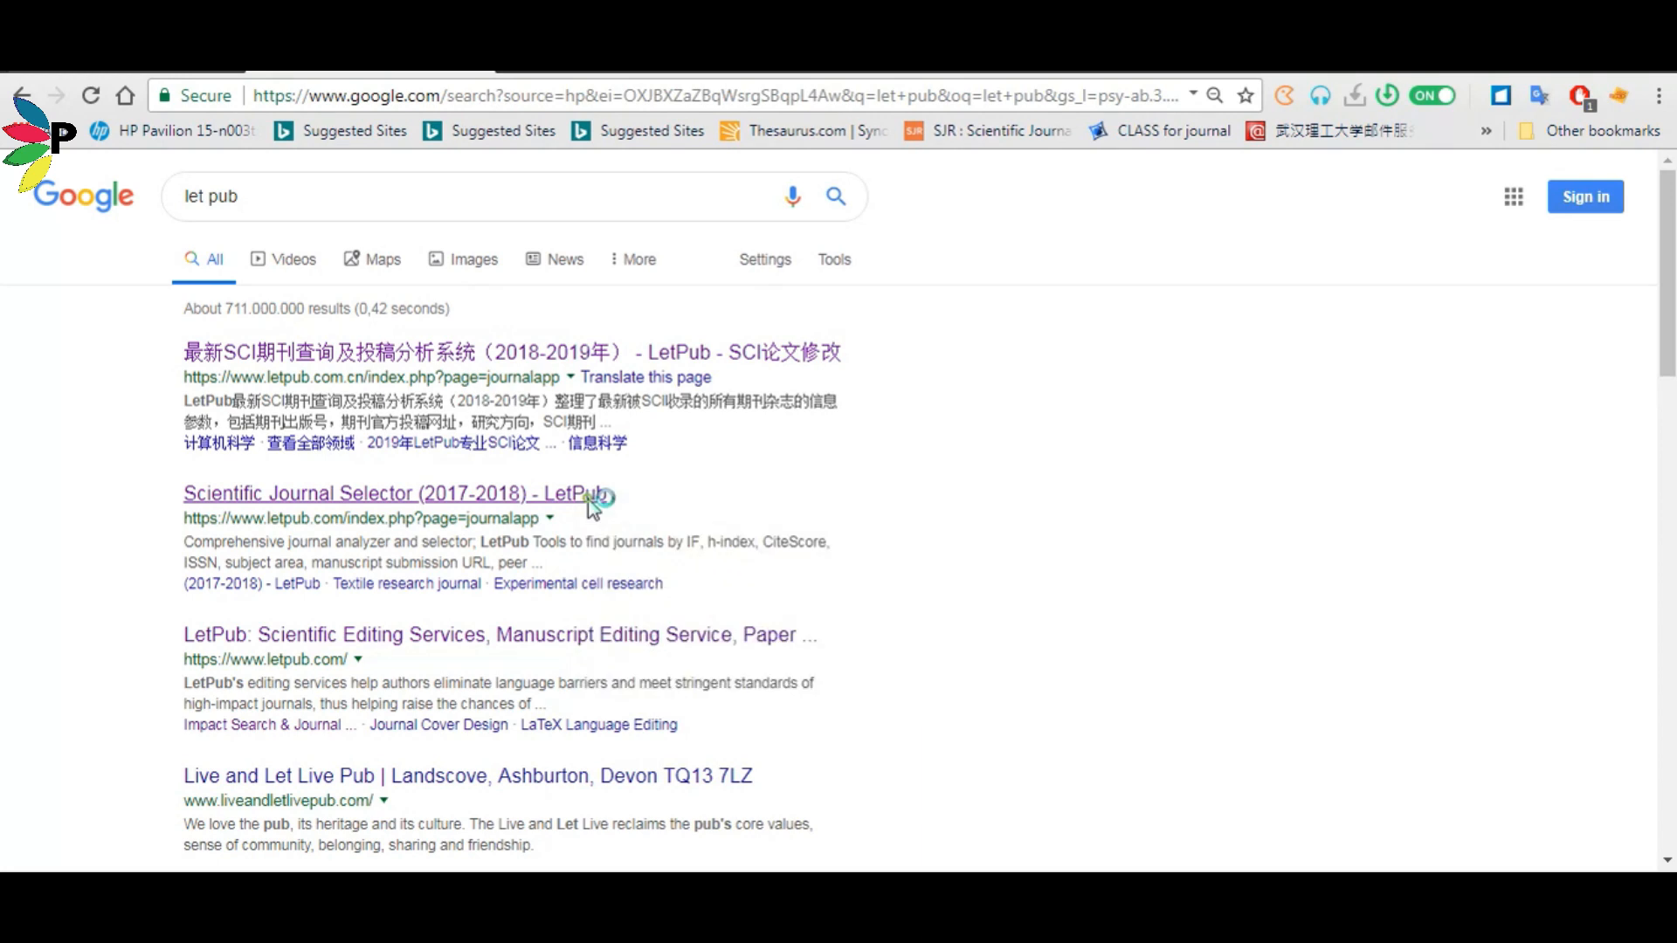
pyautogui.moveTo(691, 356)
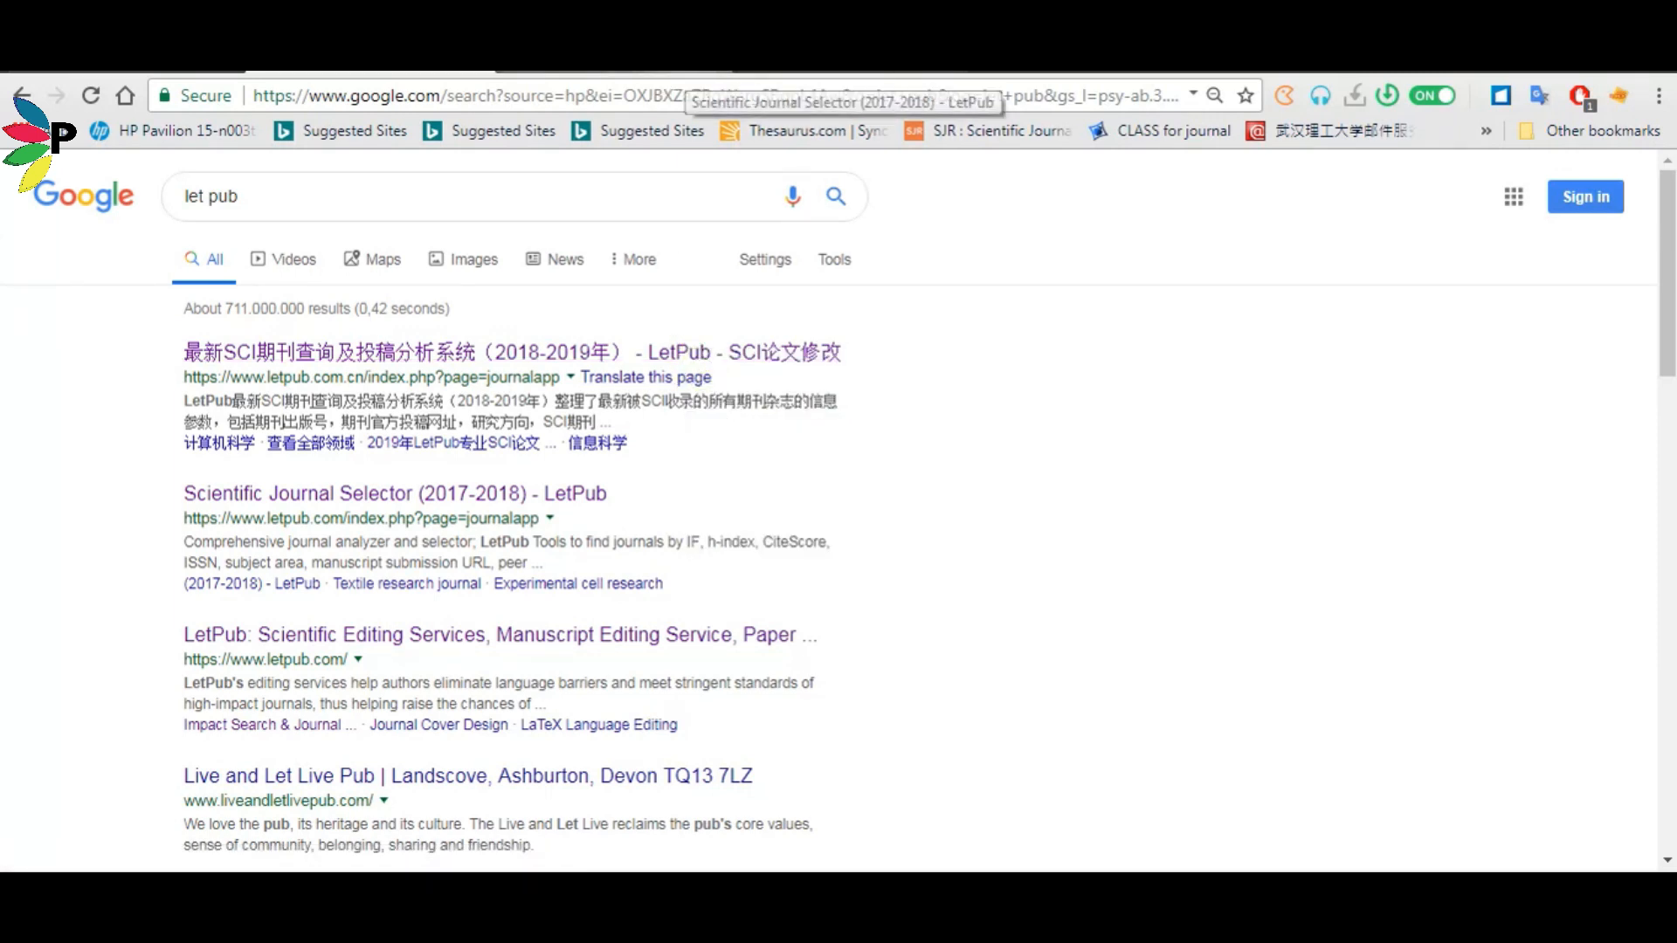
pyautogui.moveTo(564, 329)
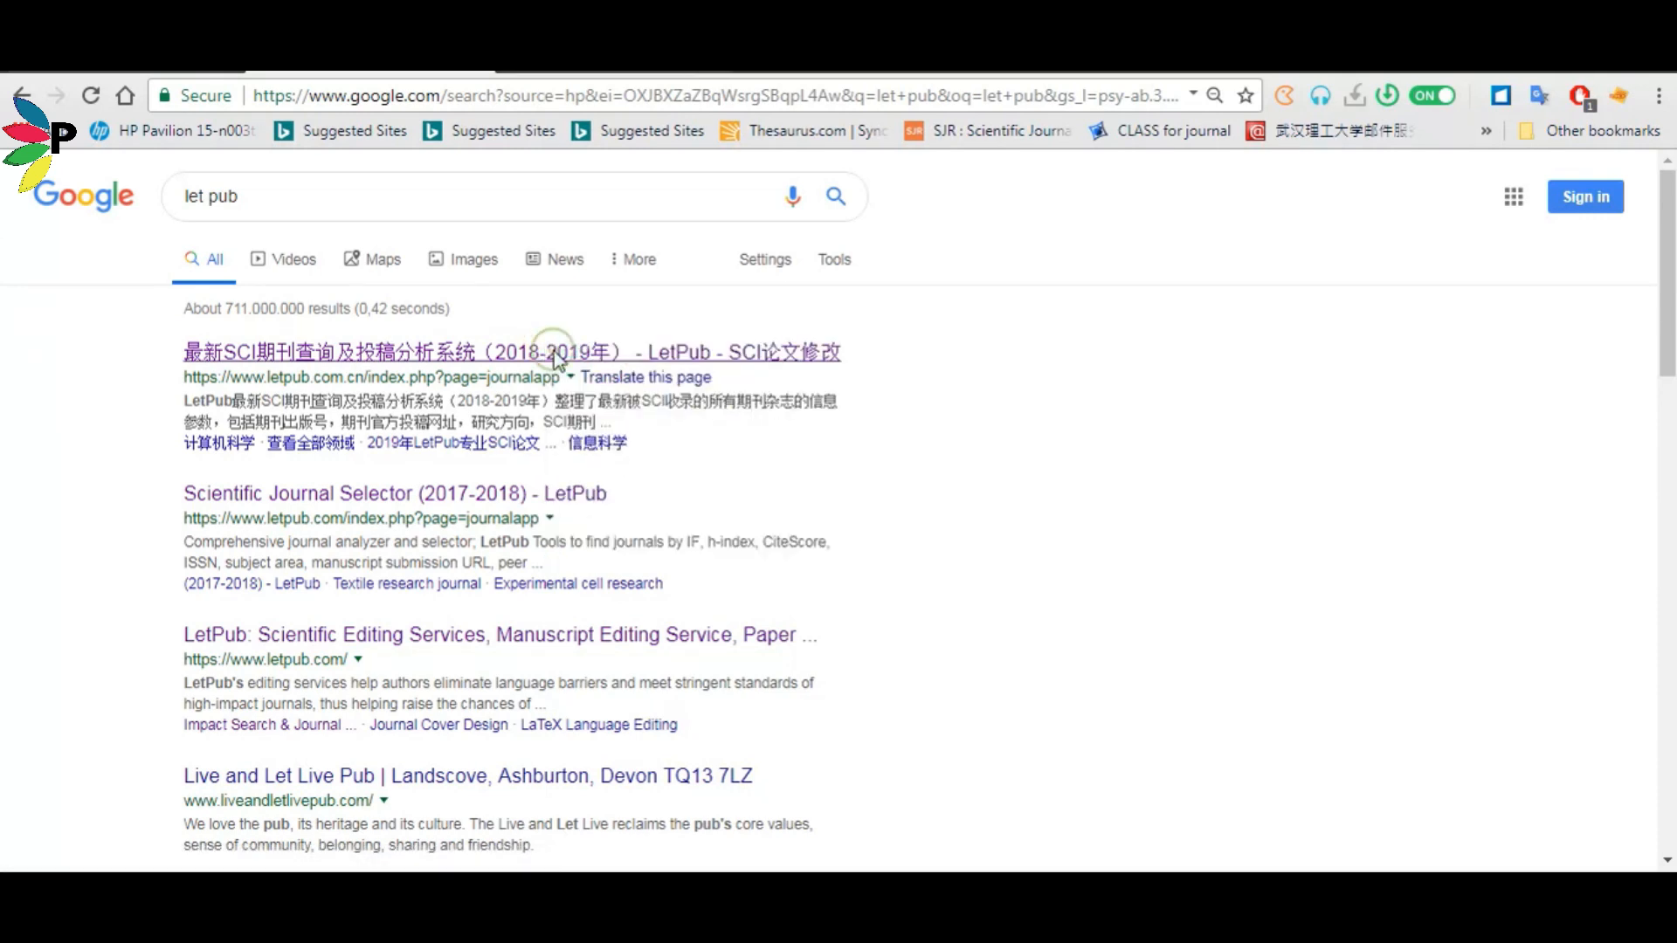
pyautogui.moveTo(555, 362)
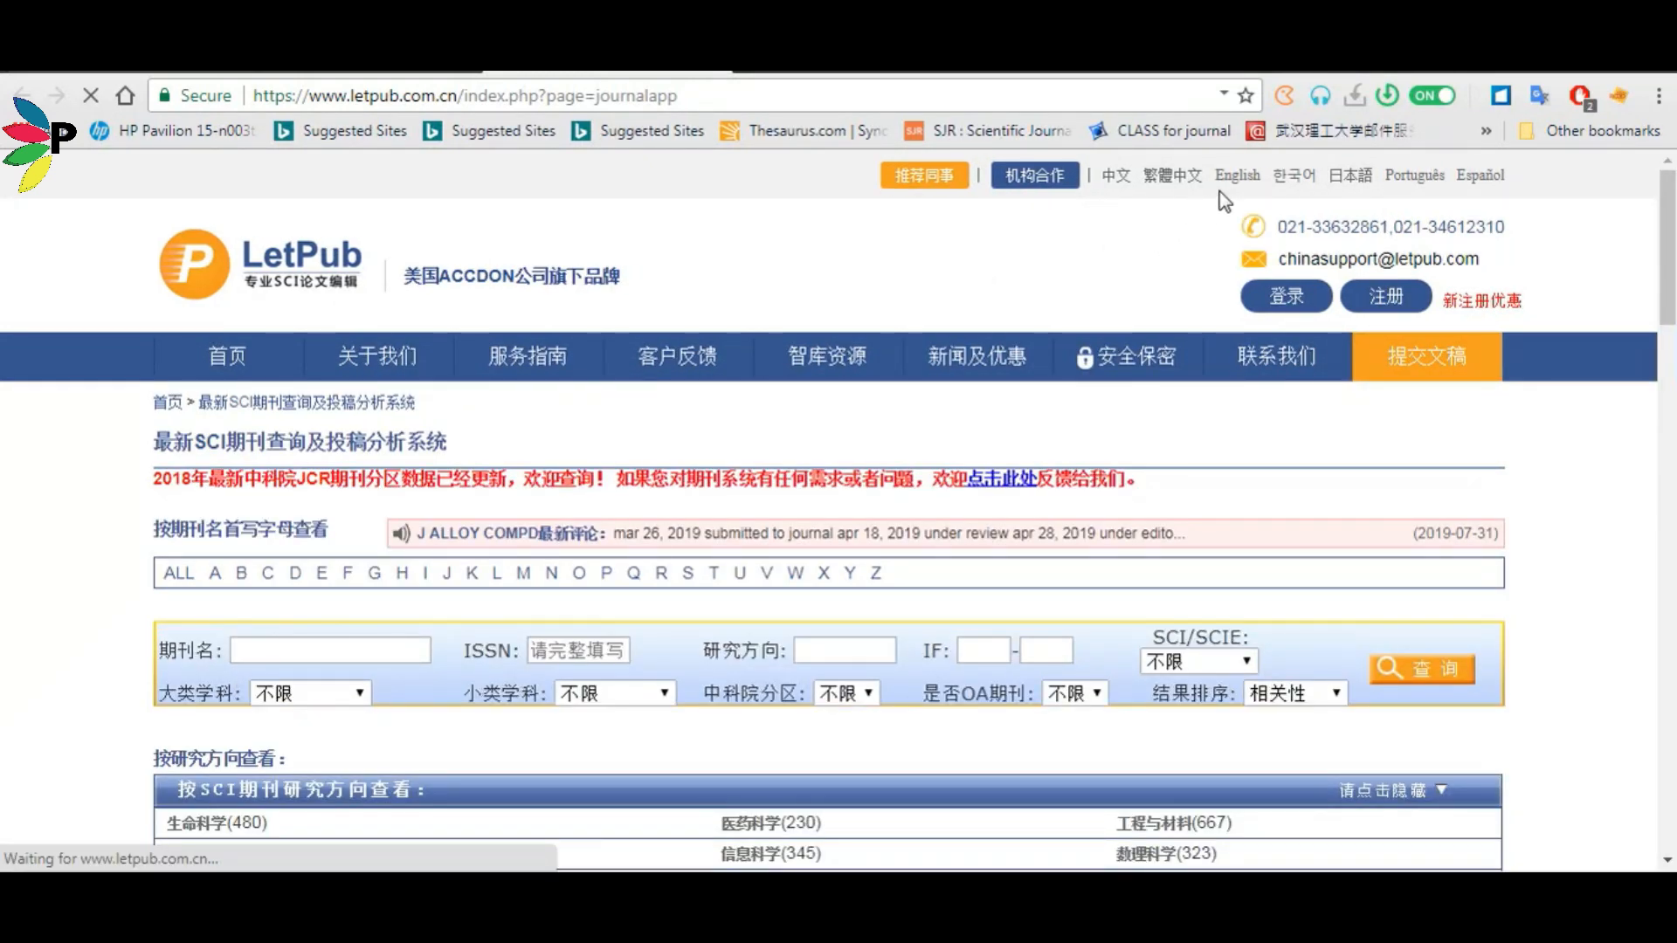
pyautogui.moveTo(1237, 175)
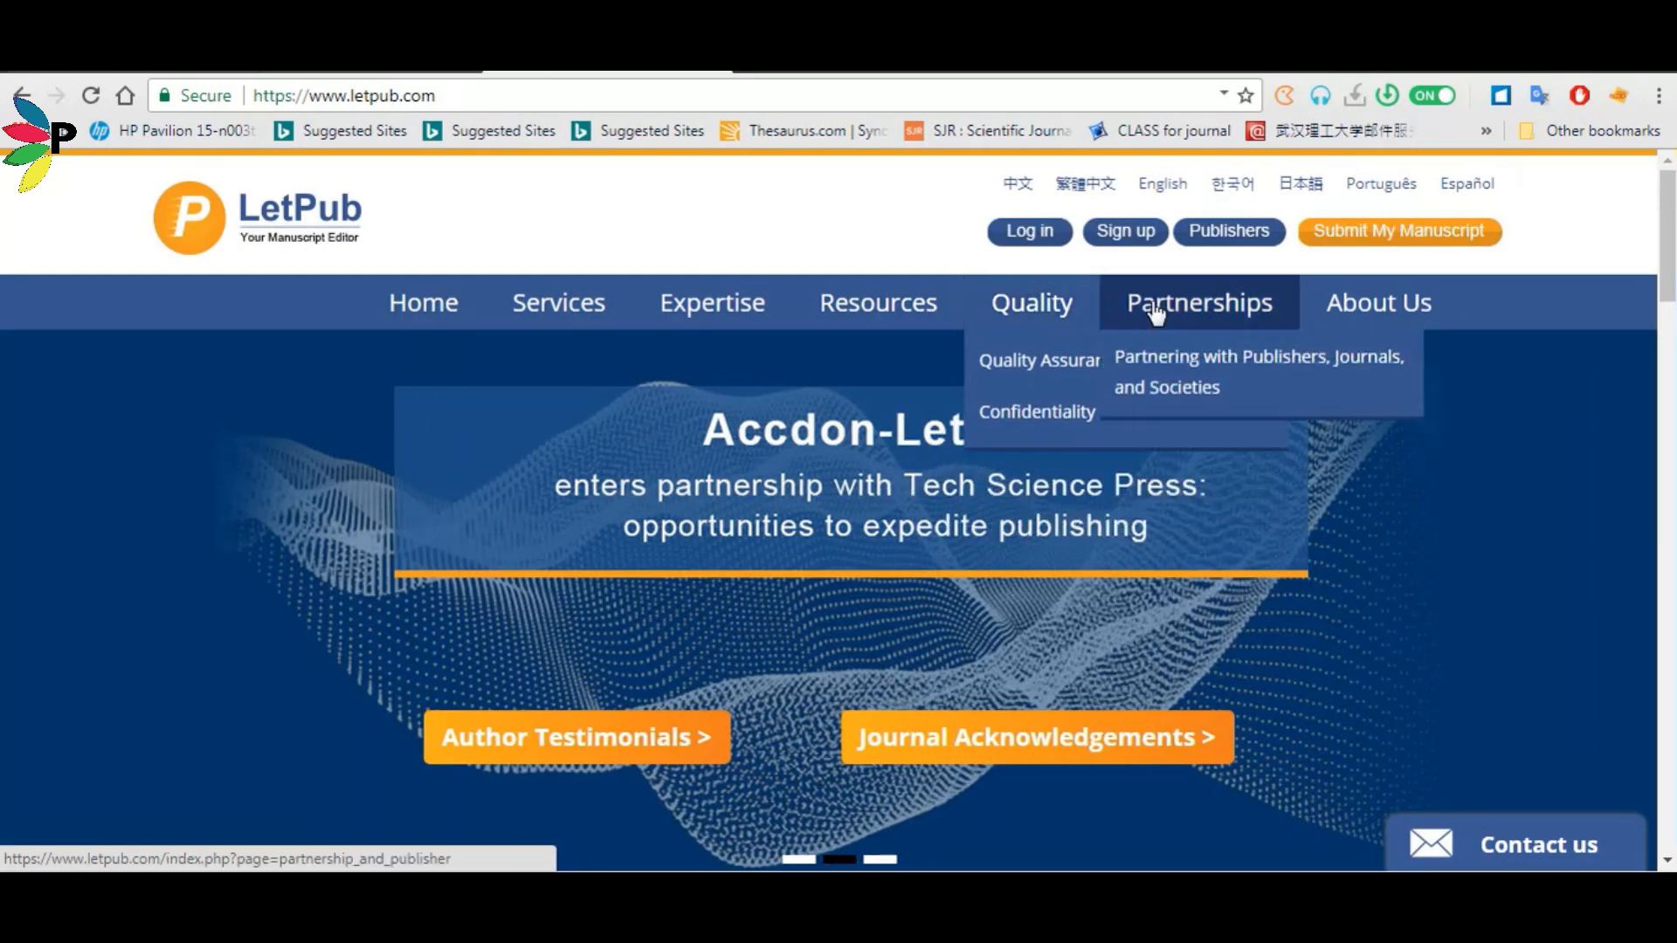
pyautogui.moveTo(877, 302)
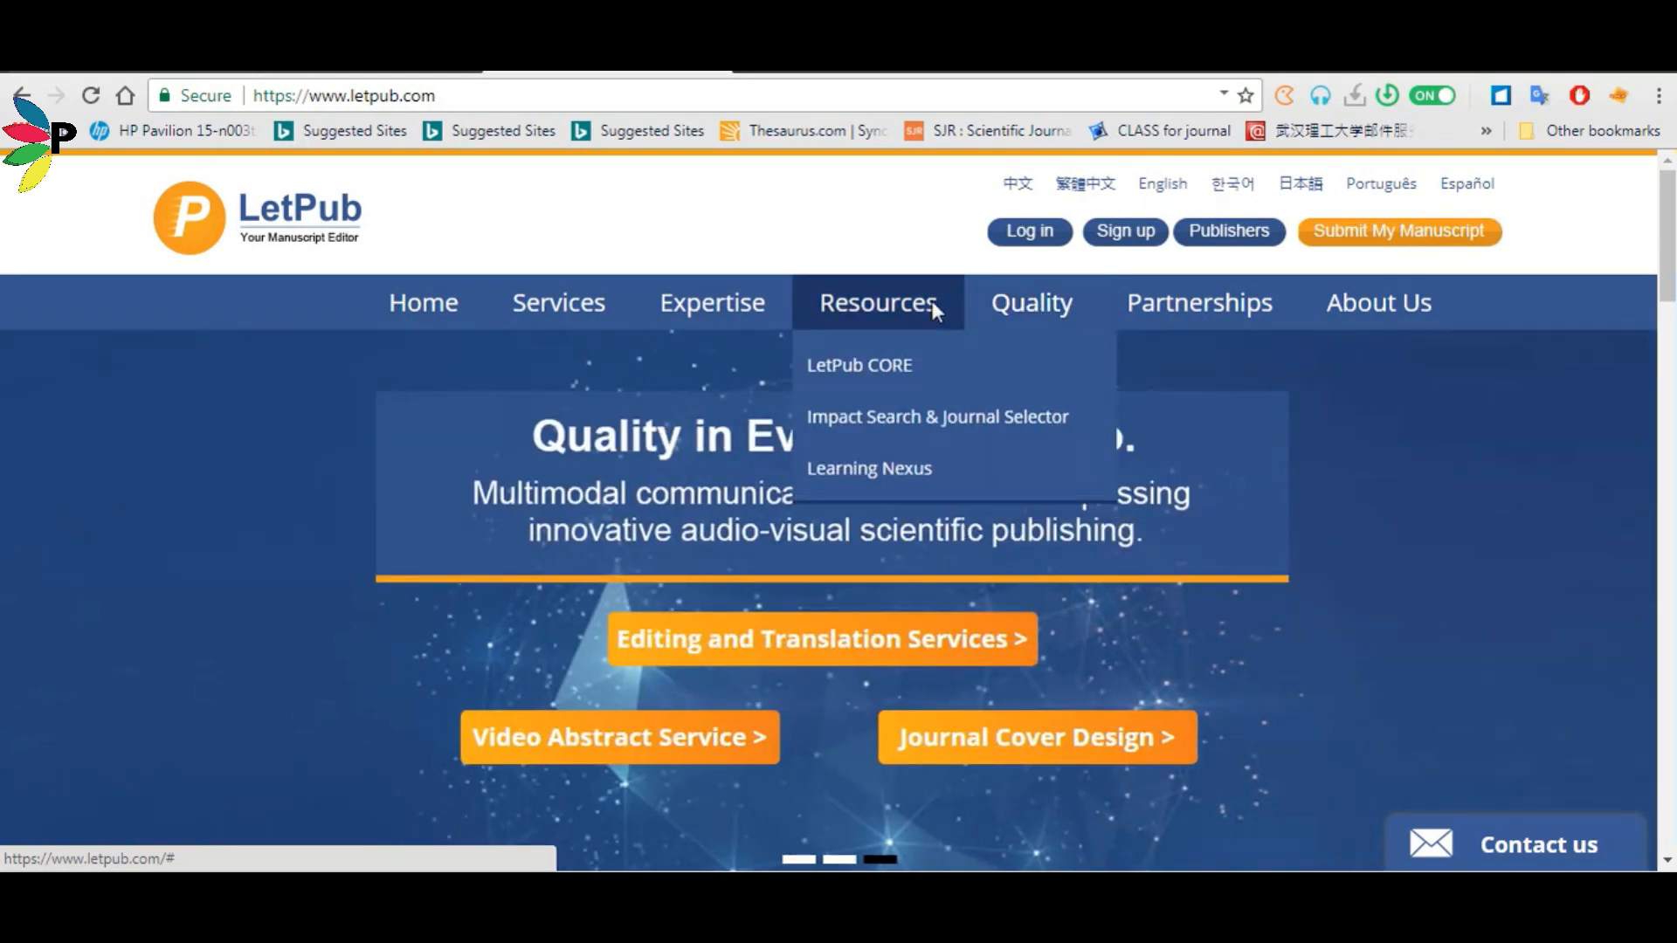
pyautogui.moveTo(937, 416)
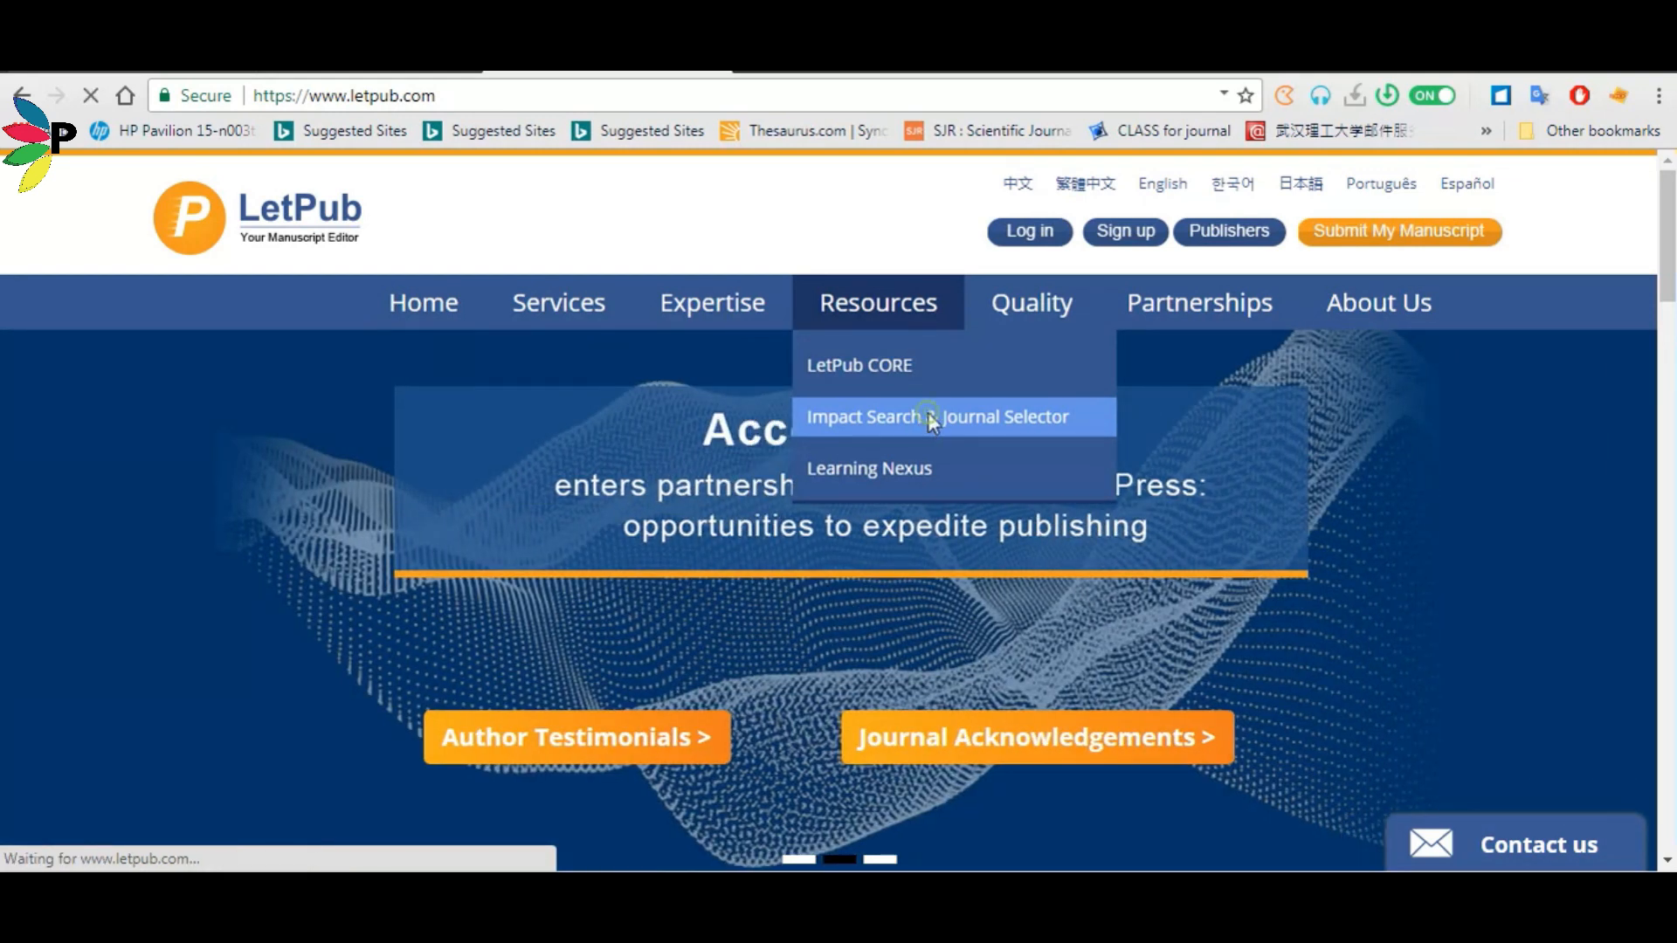
# Open LetPub's English Scientific Journal Selector listing 10,505 journals.
pyautogui.click(936, 416)
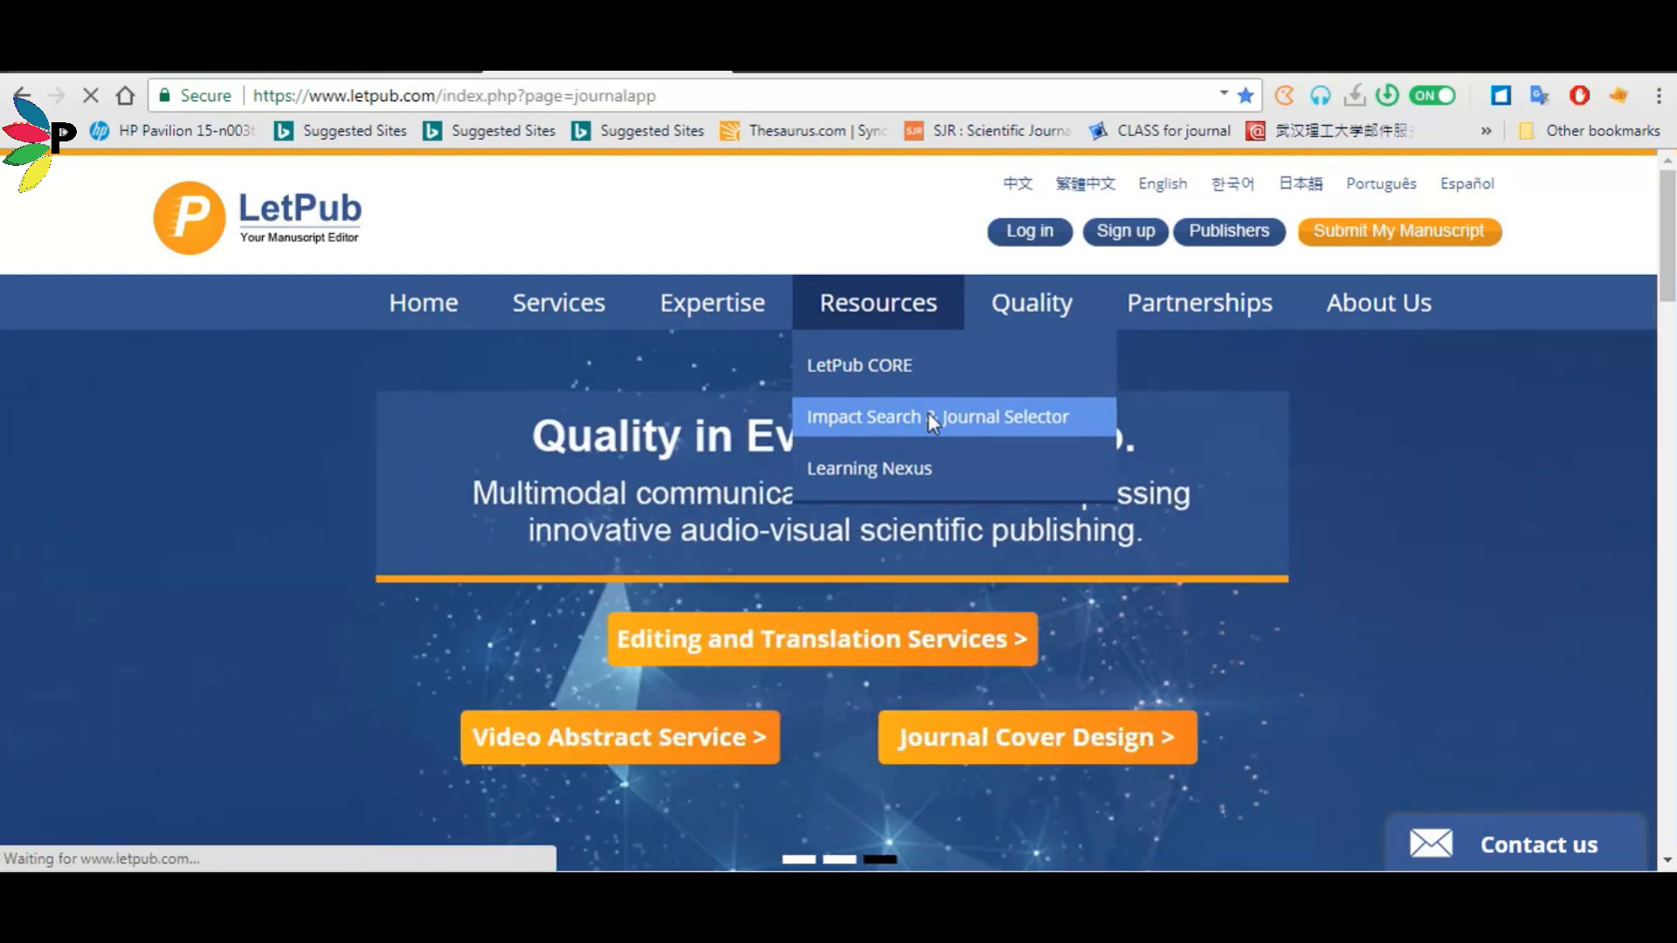
pyautogui.click(935, 416)
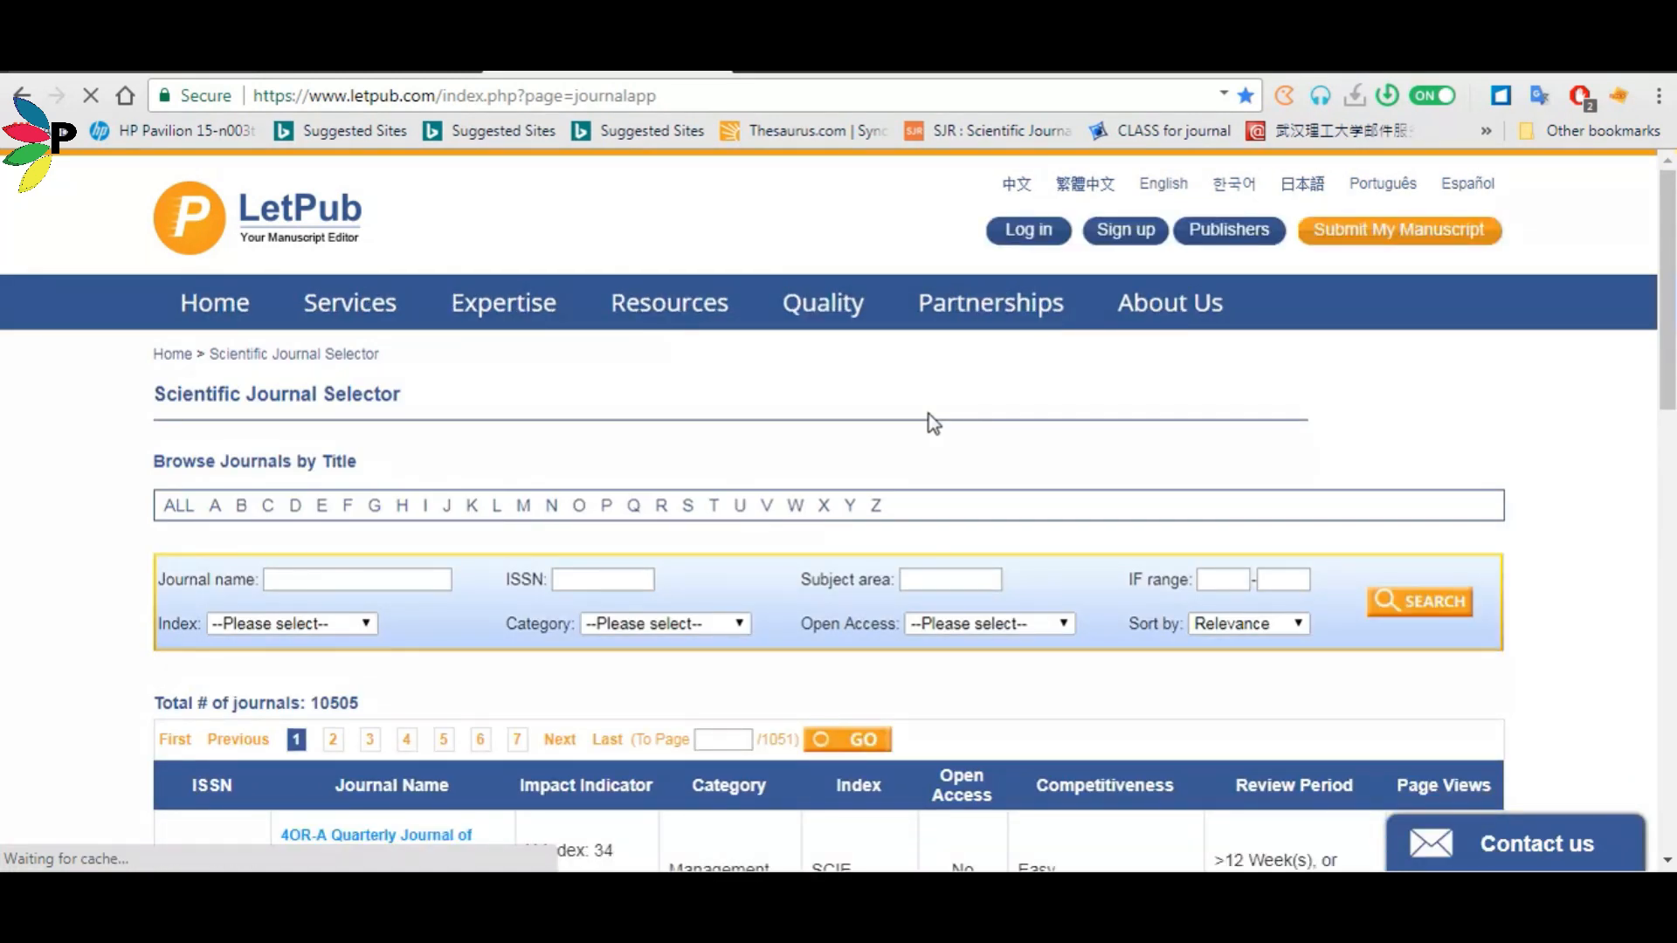
# Search by journal name for POLYMER COMPOSITES, chosen from the "compo" suggestions.
pyautogui.scroll(-3)
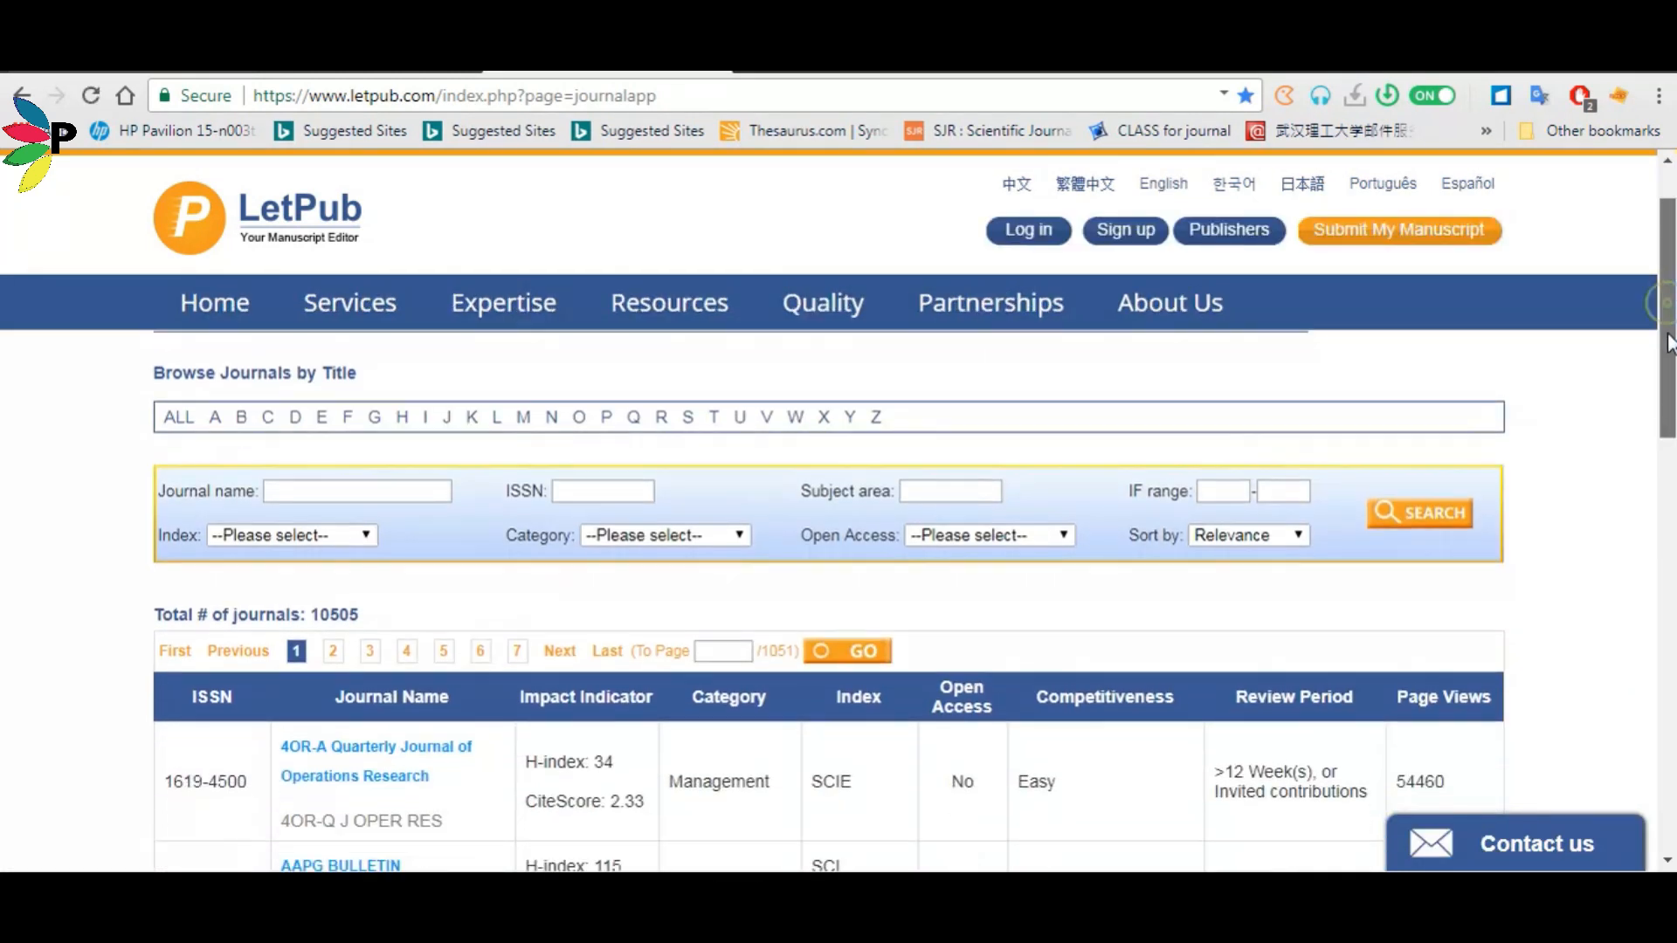
pyautogui.click(356, 491)
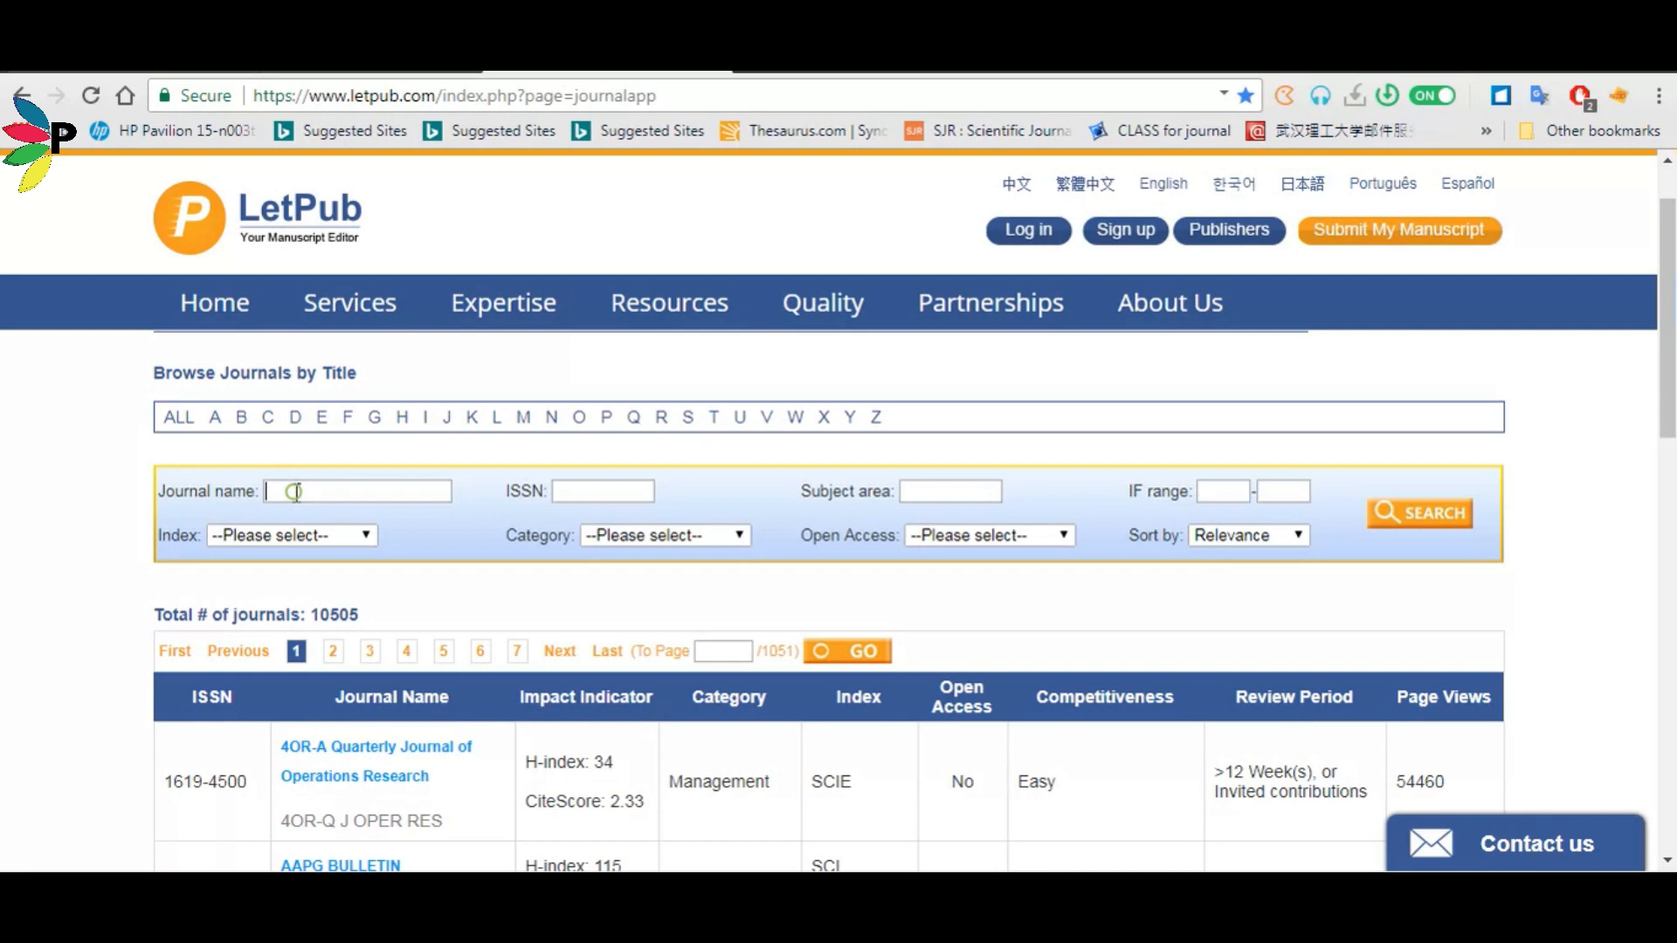
pyautogui.write('com')
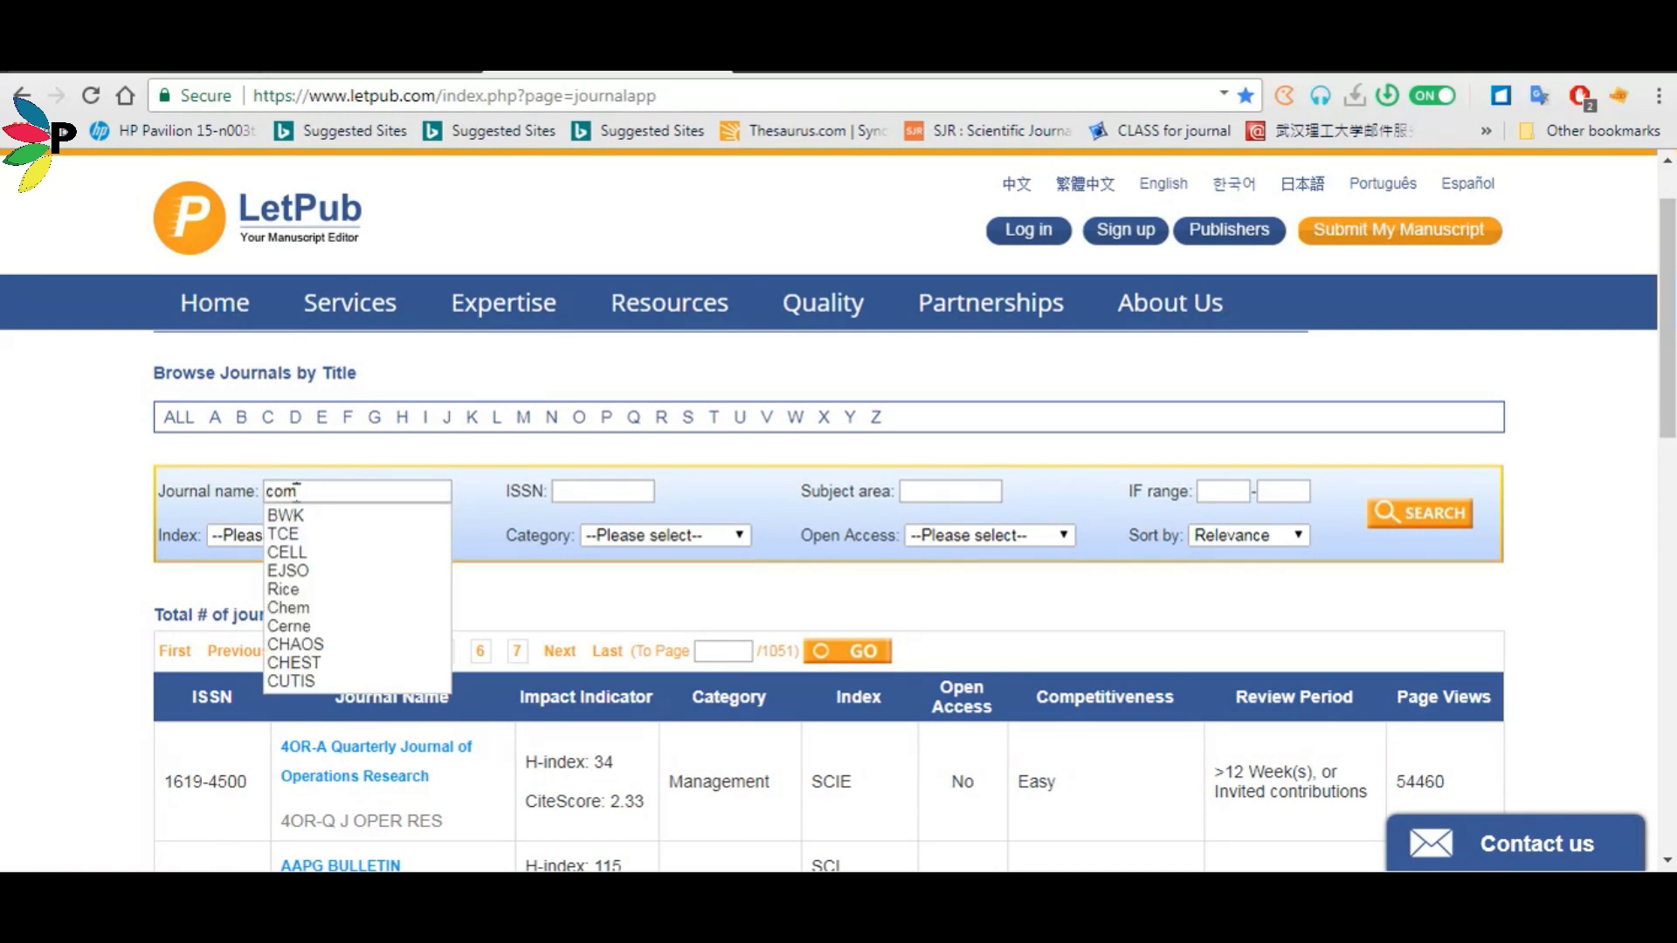
pyautogui.write('po')
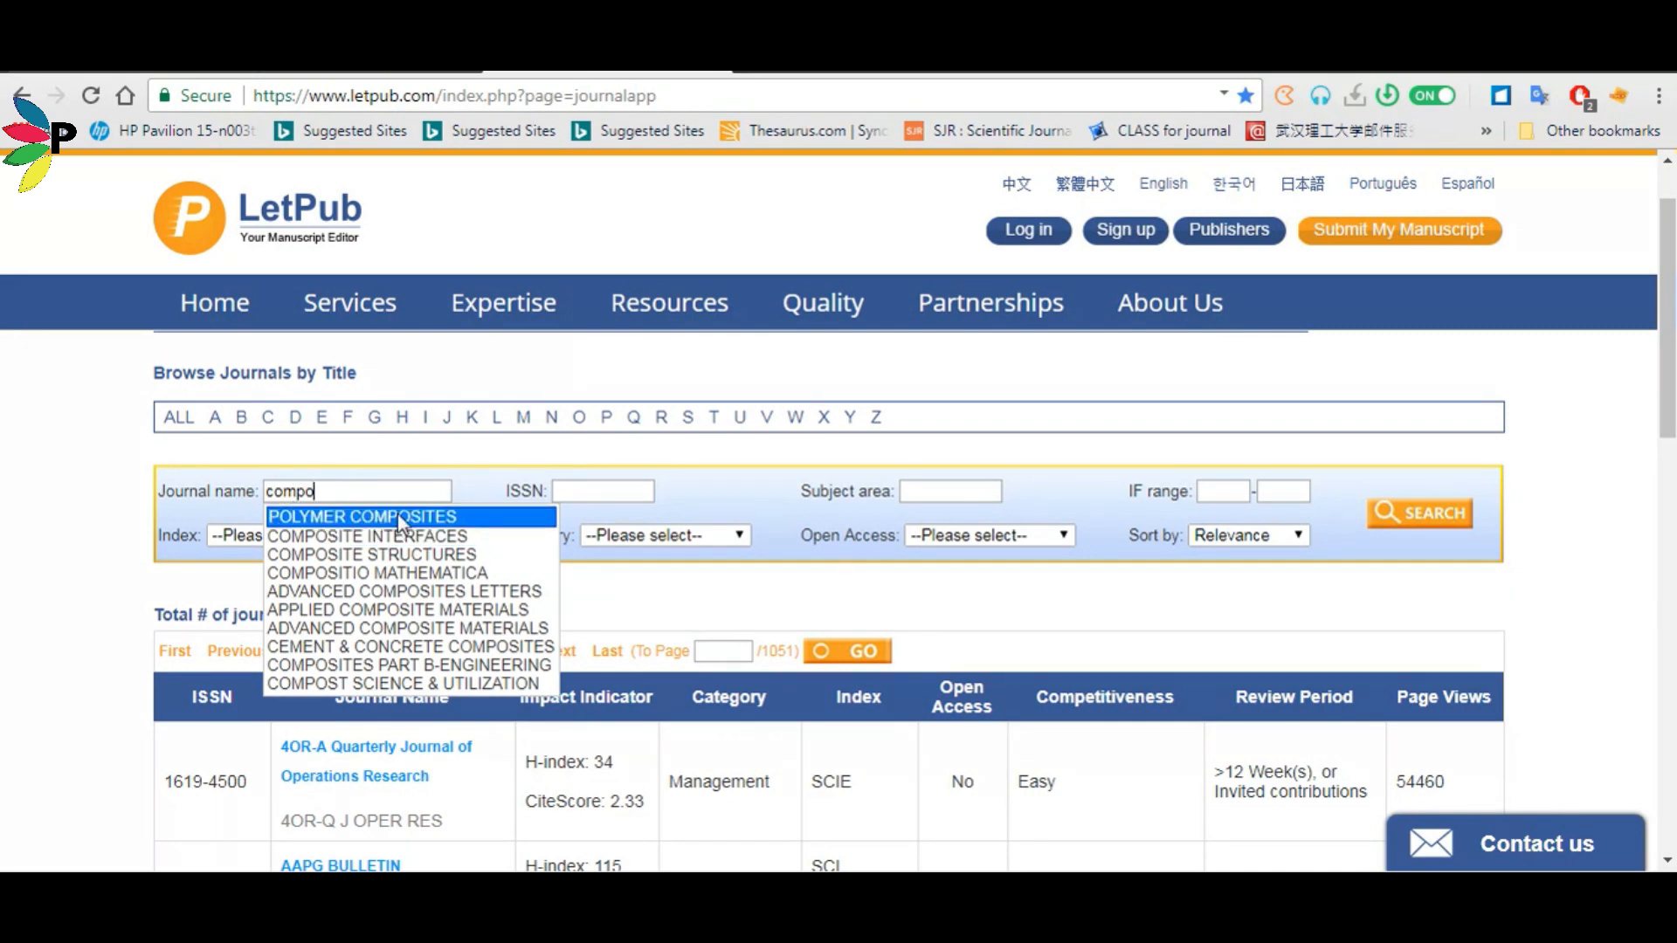
pyautogui.click(361, 517)
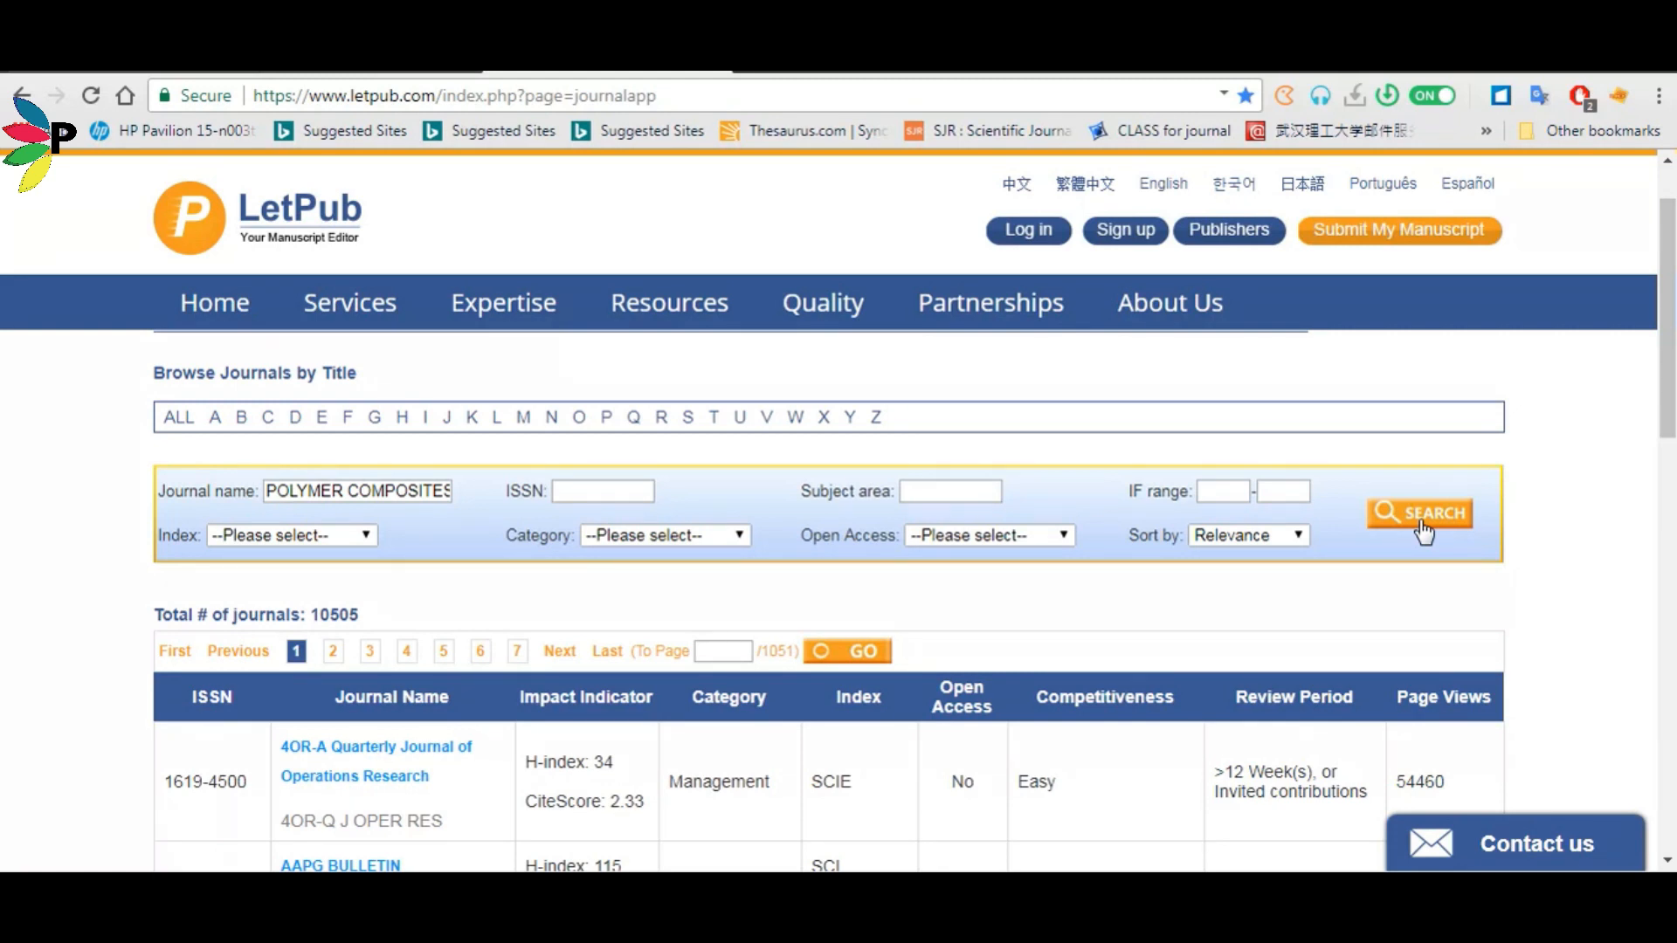
pyautogui.click(1419, 514)
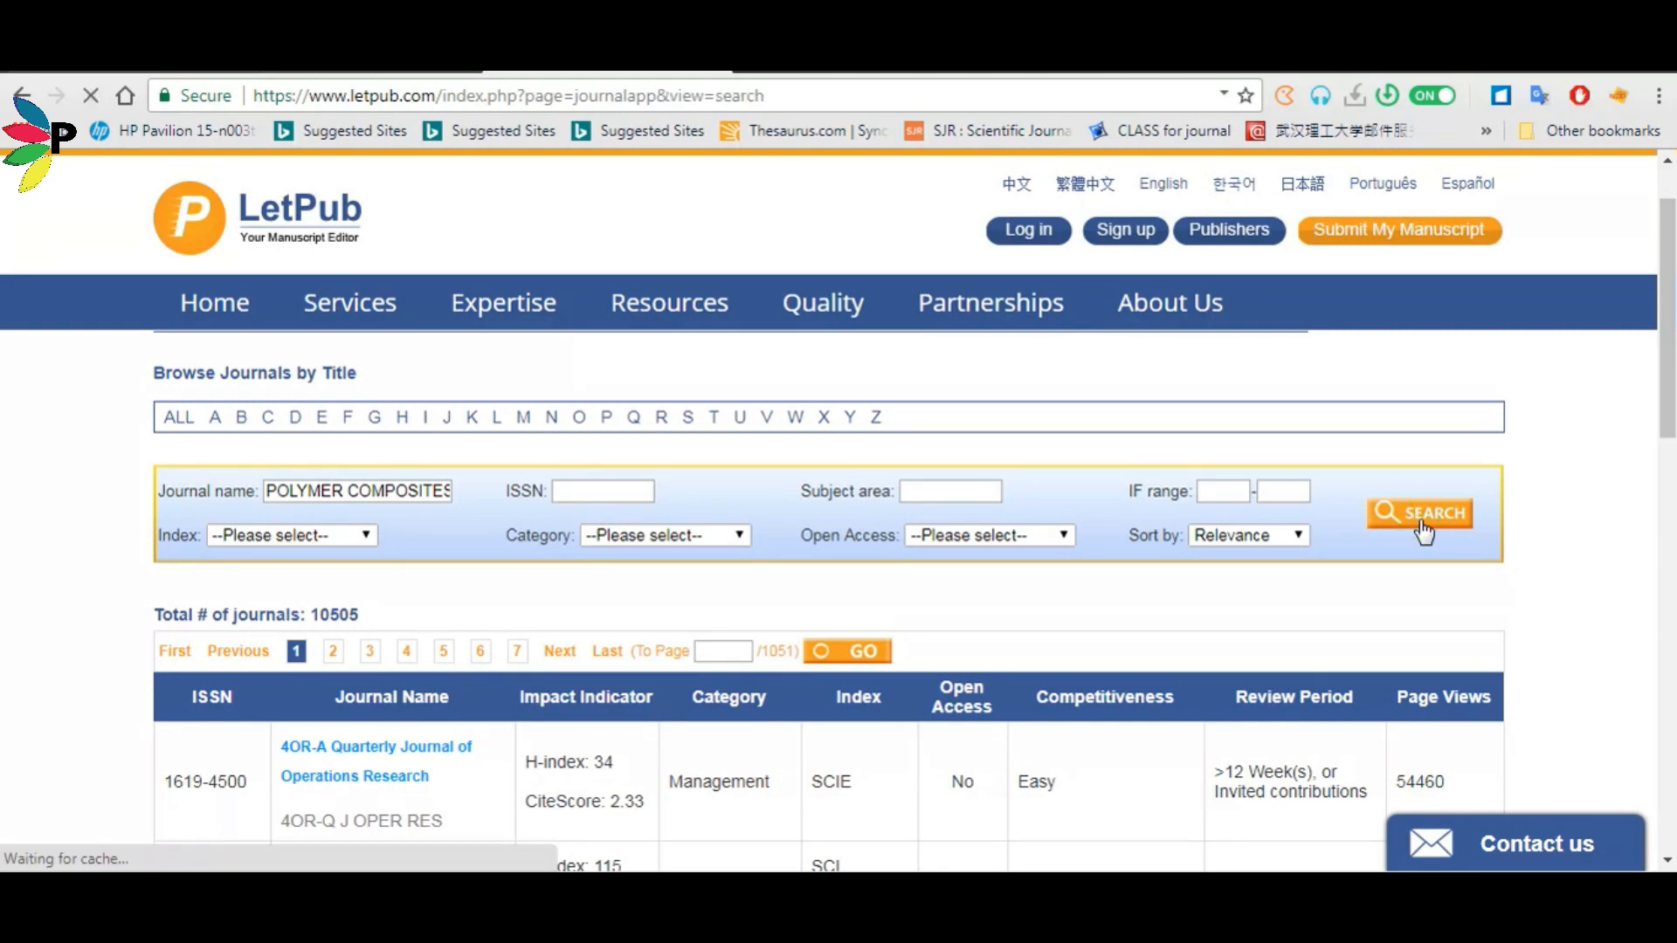
pyautogui.click(1419, 512)
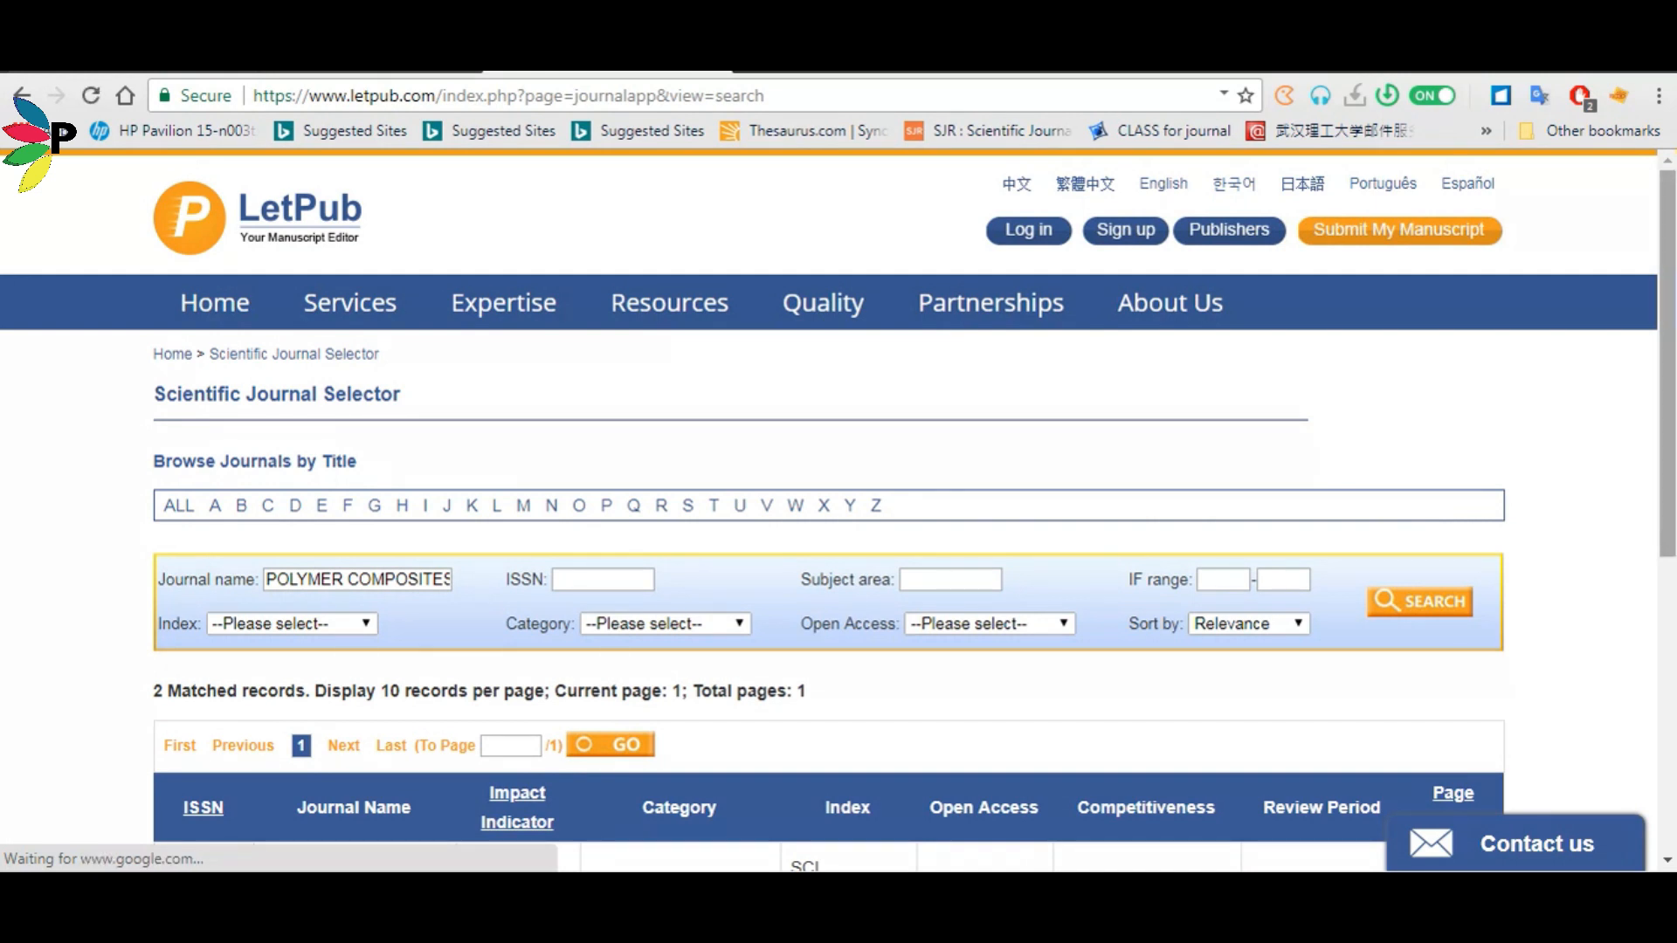
pyautogui.scroll(-3)
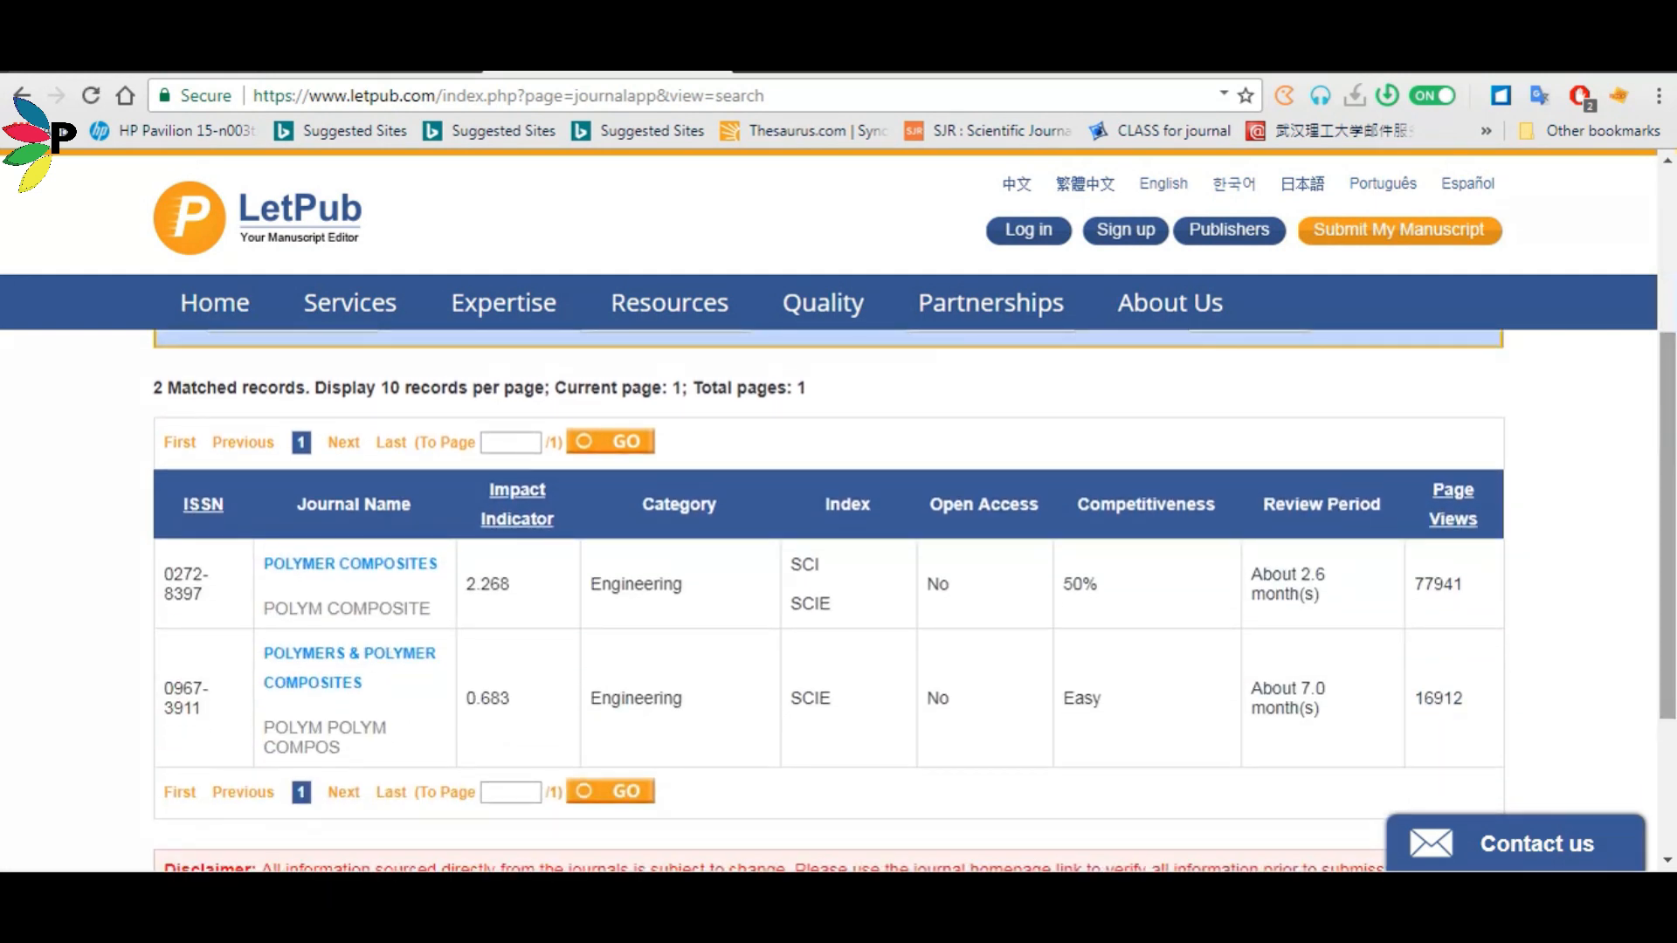
pyautogui.moveTo(349, 564)
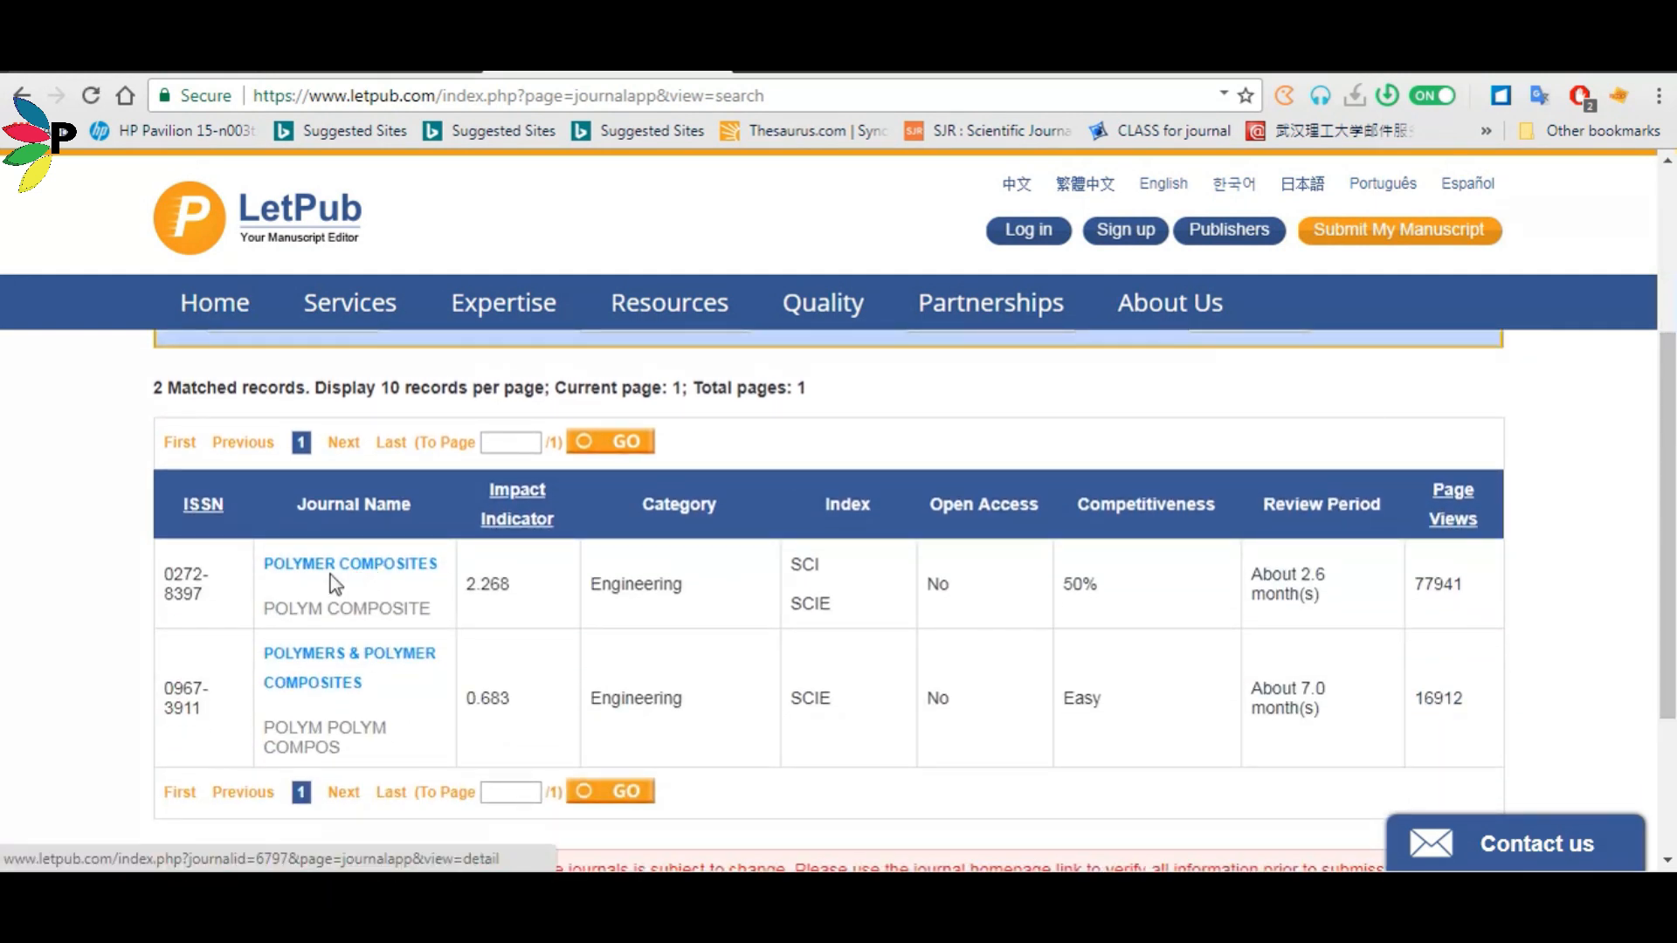
pyautogui.moveTo(302, 597)
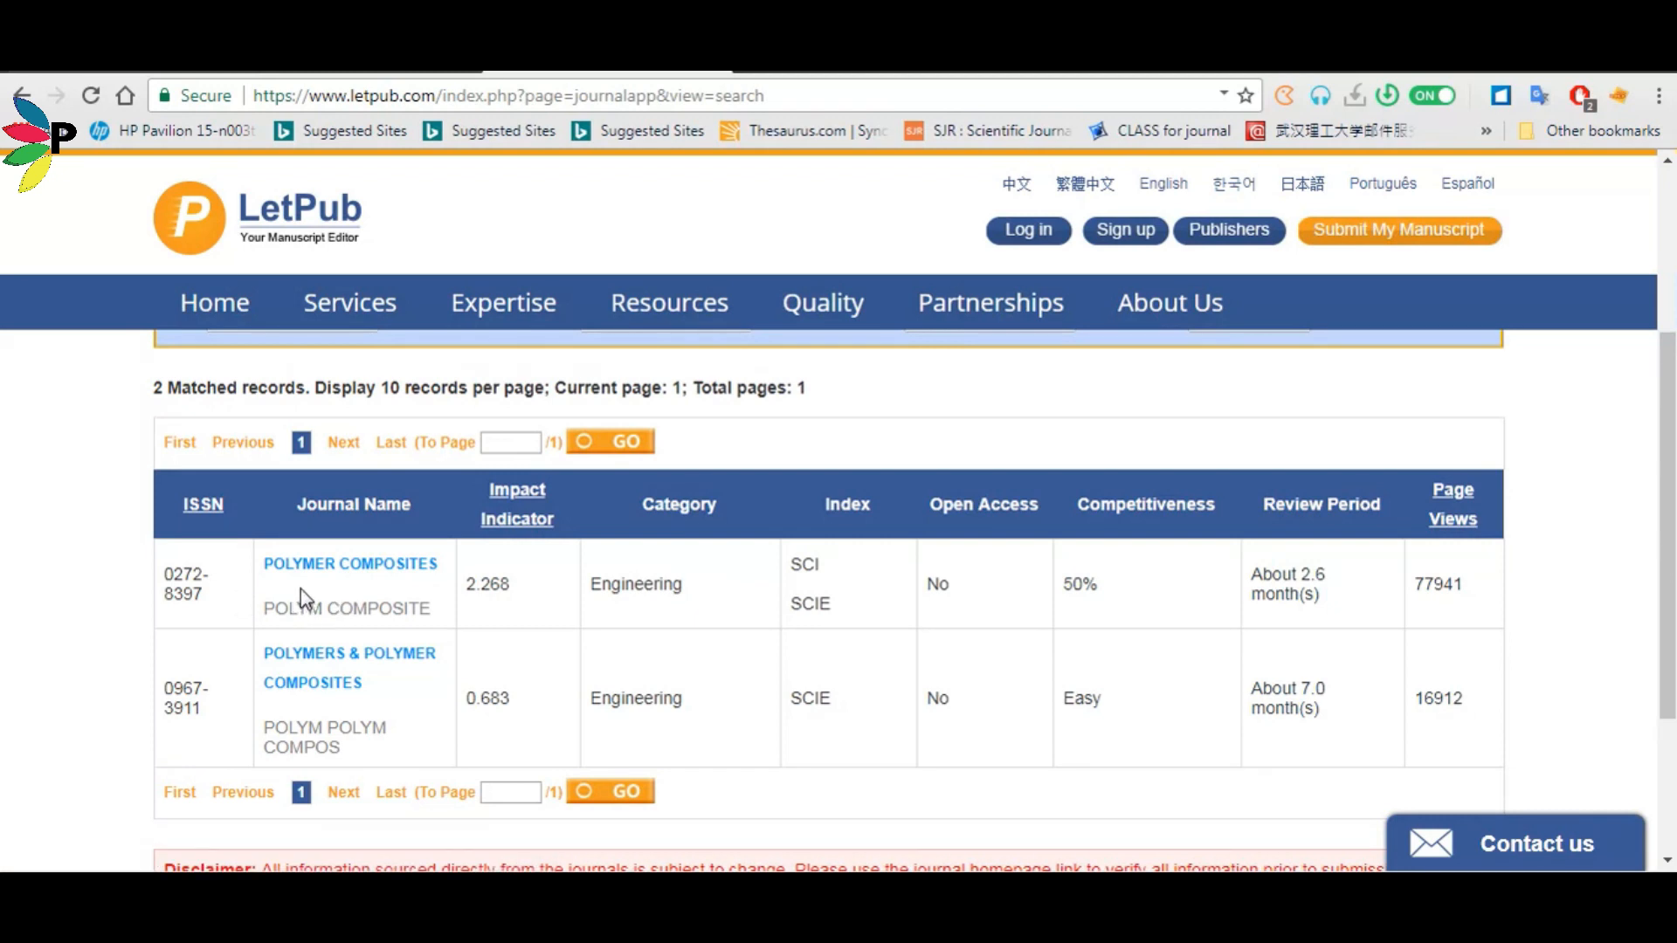
pyautogui.moveTo(302, 647)
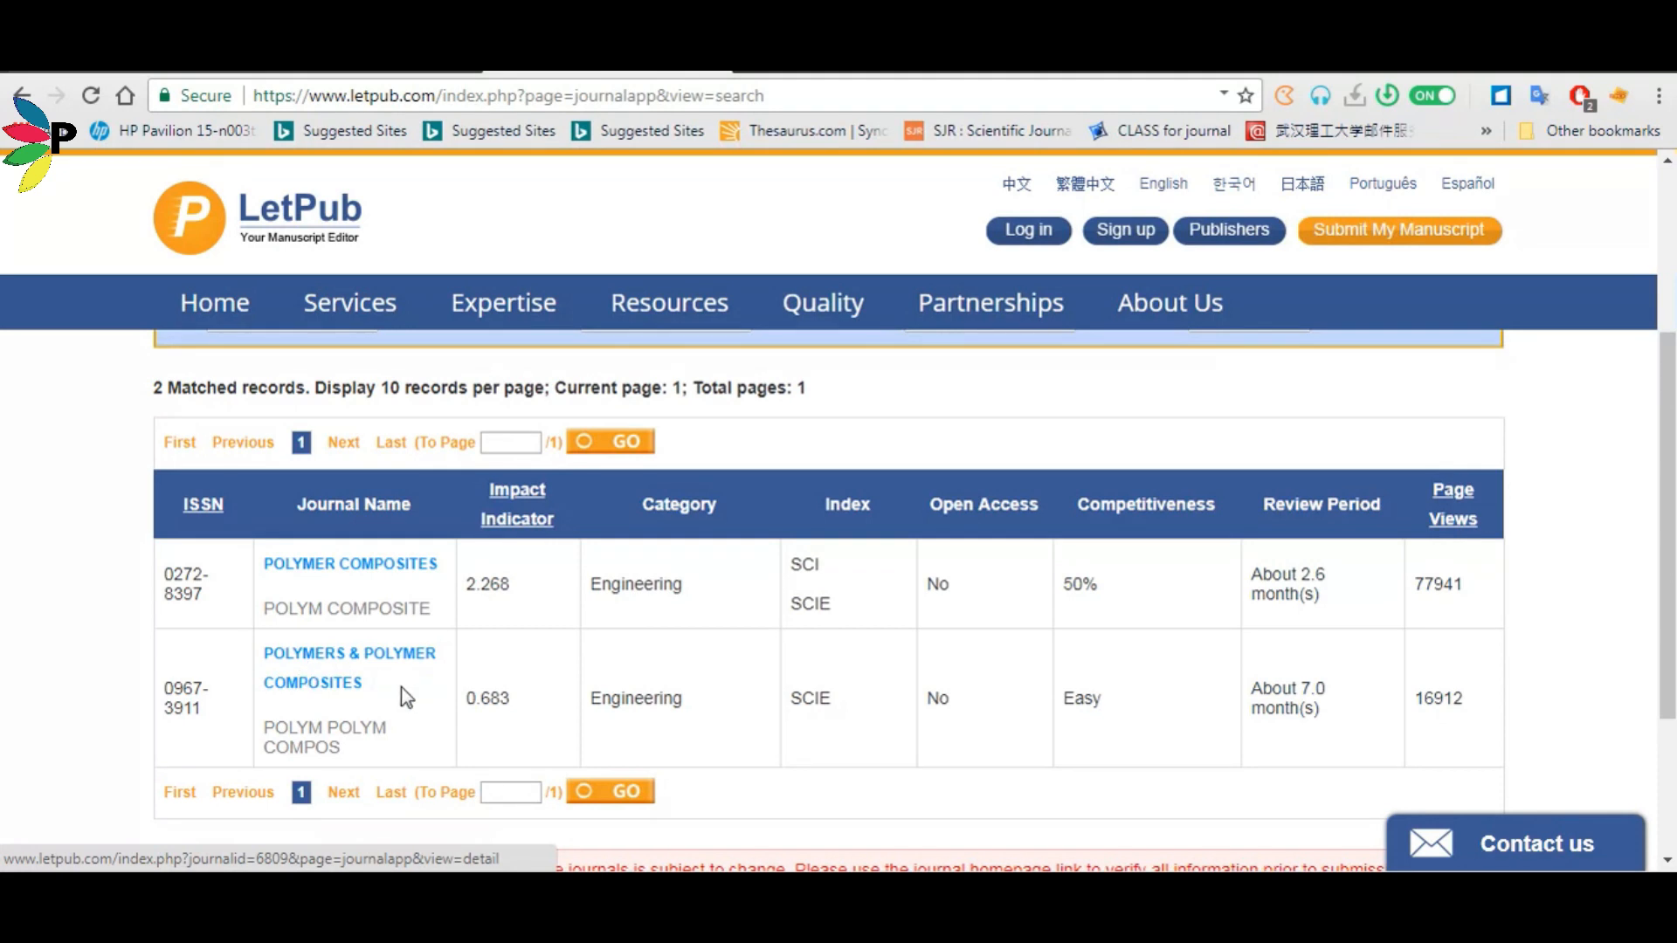
pyautogui.moveTo(344, 652)
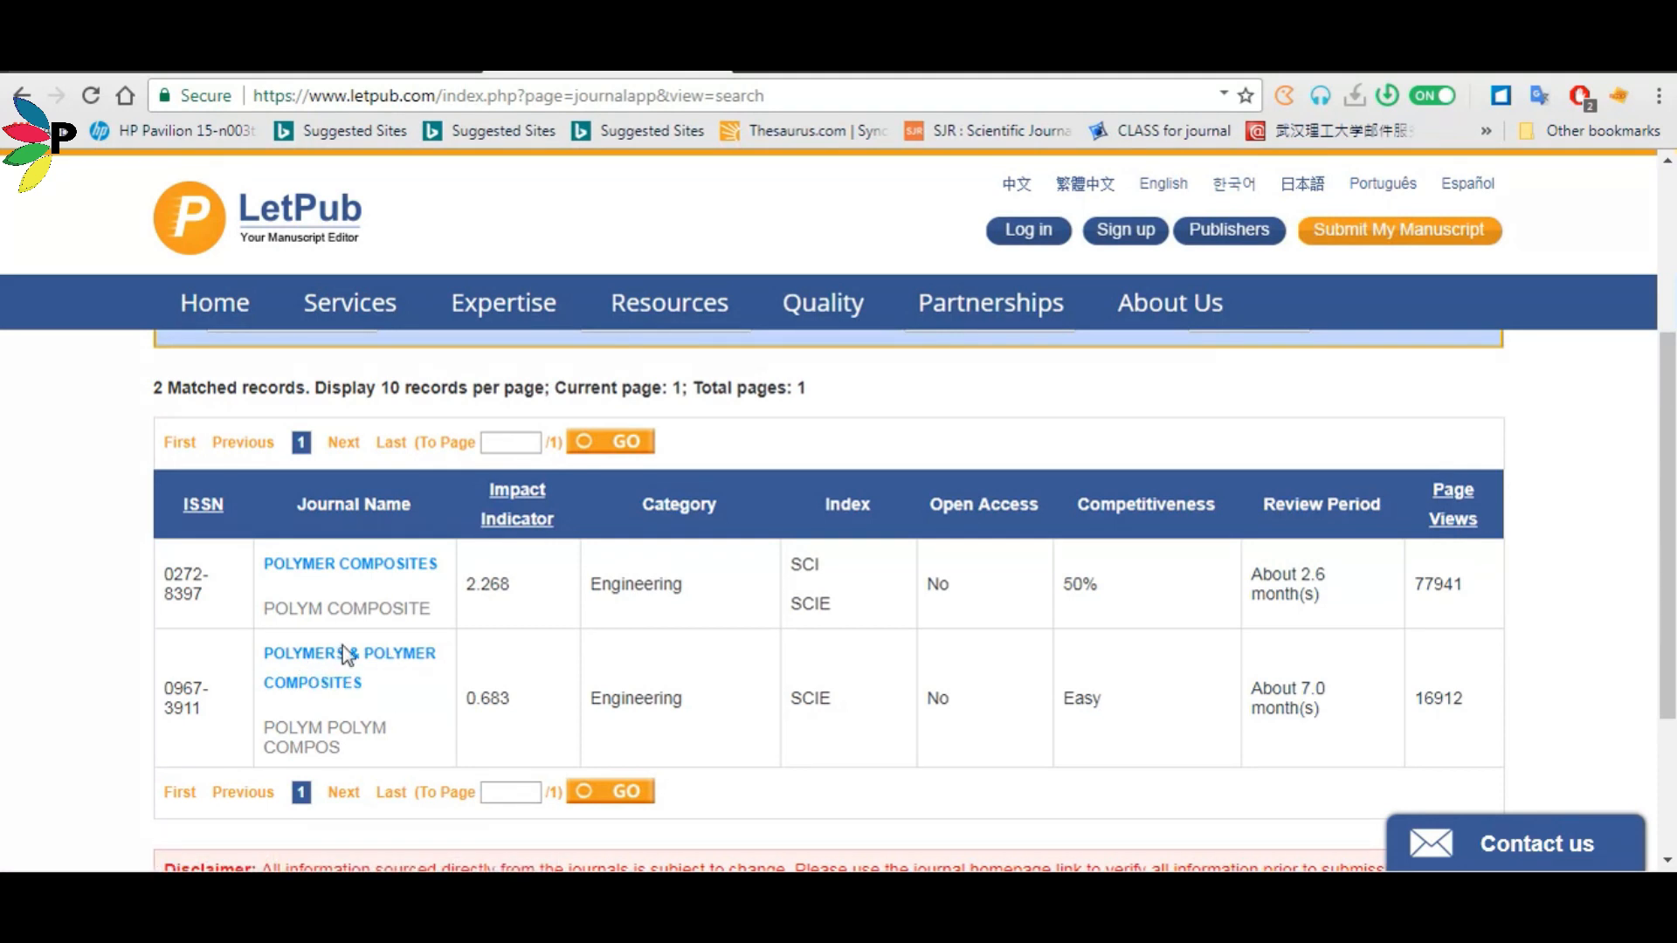
pyautogui.moveTo(310, 597)
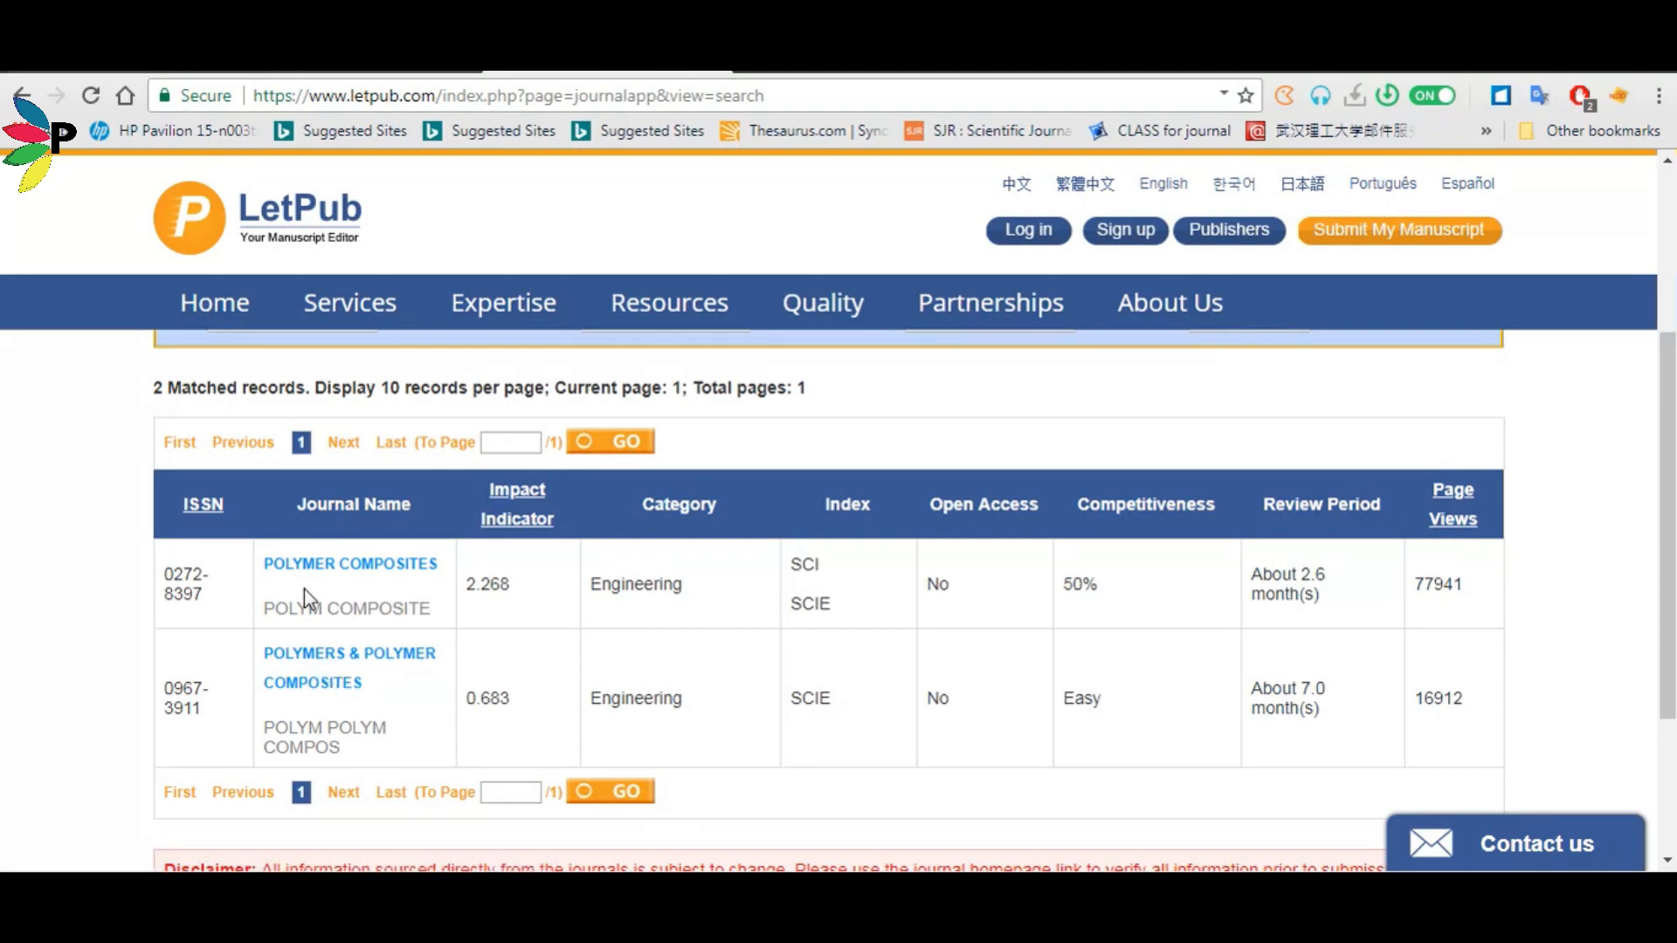
pyautogui.moveTo(349, 661)
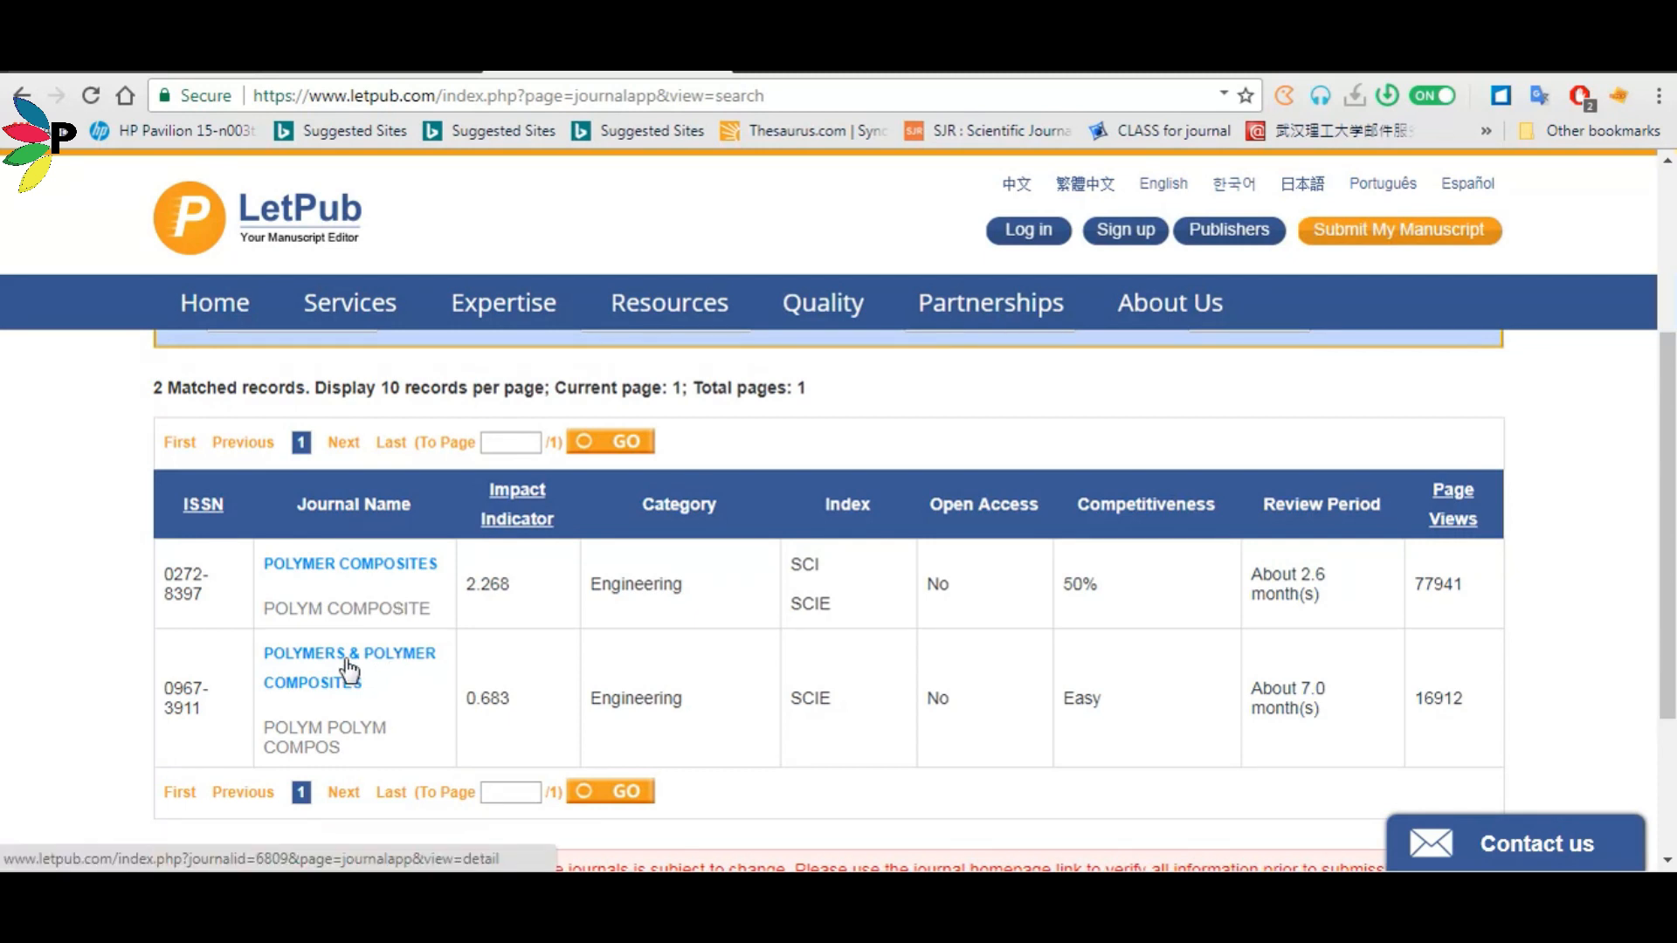
pyautogui.moveTo(402, 592)
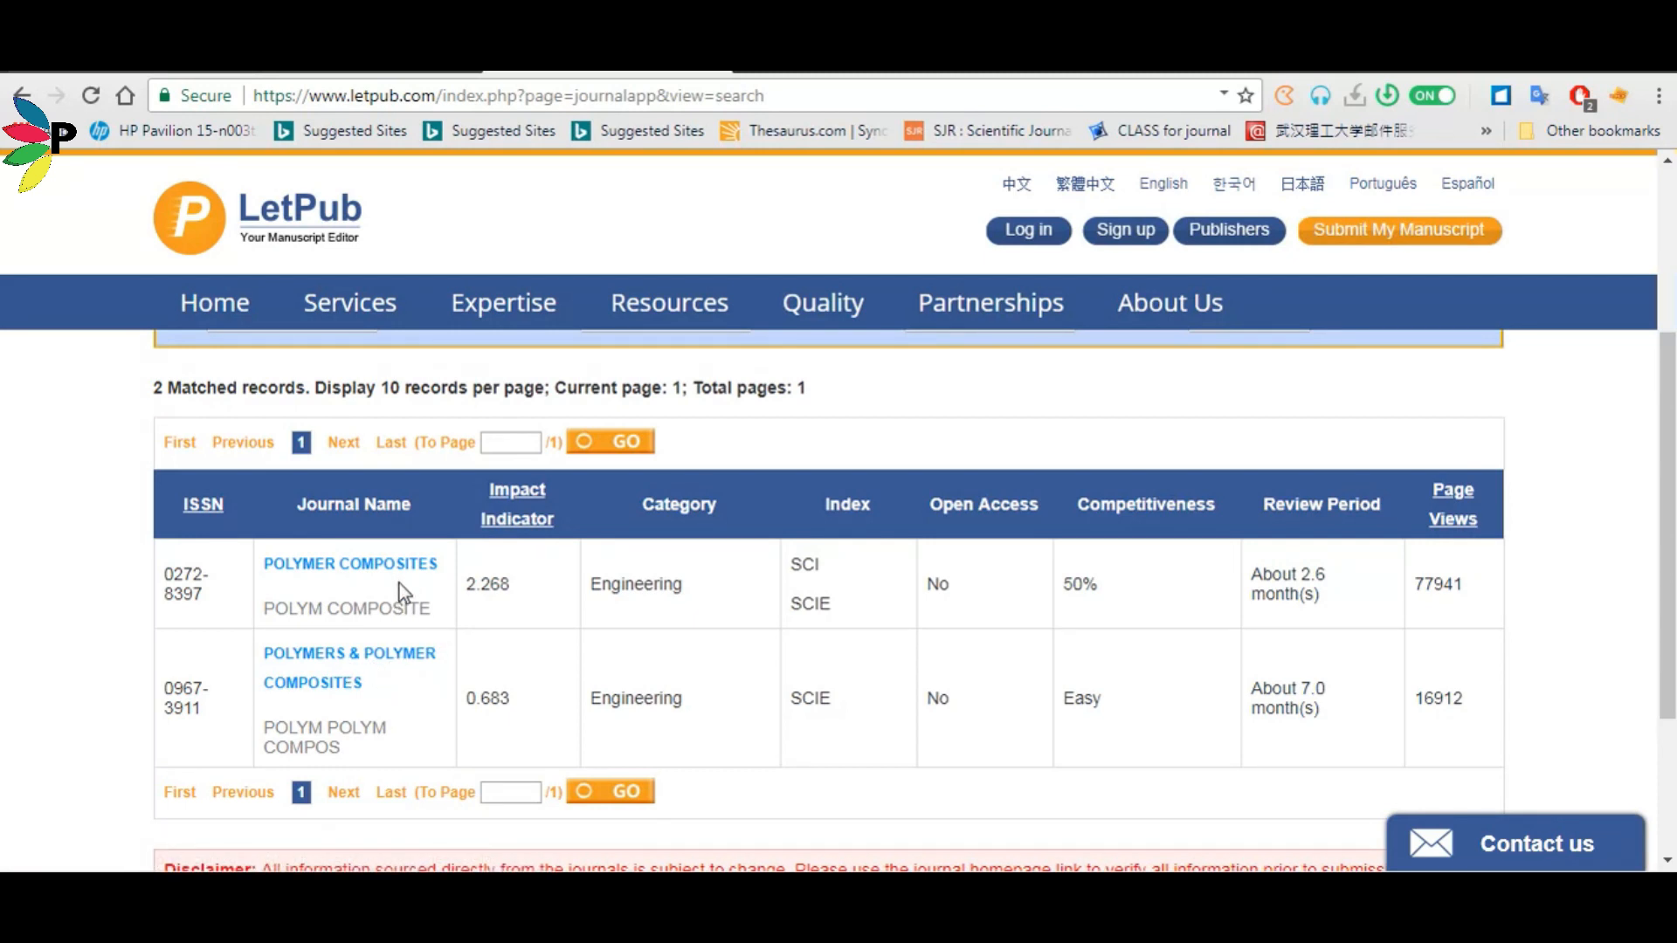
pyautogui.moveTo(597, 614)
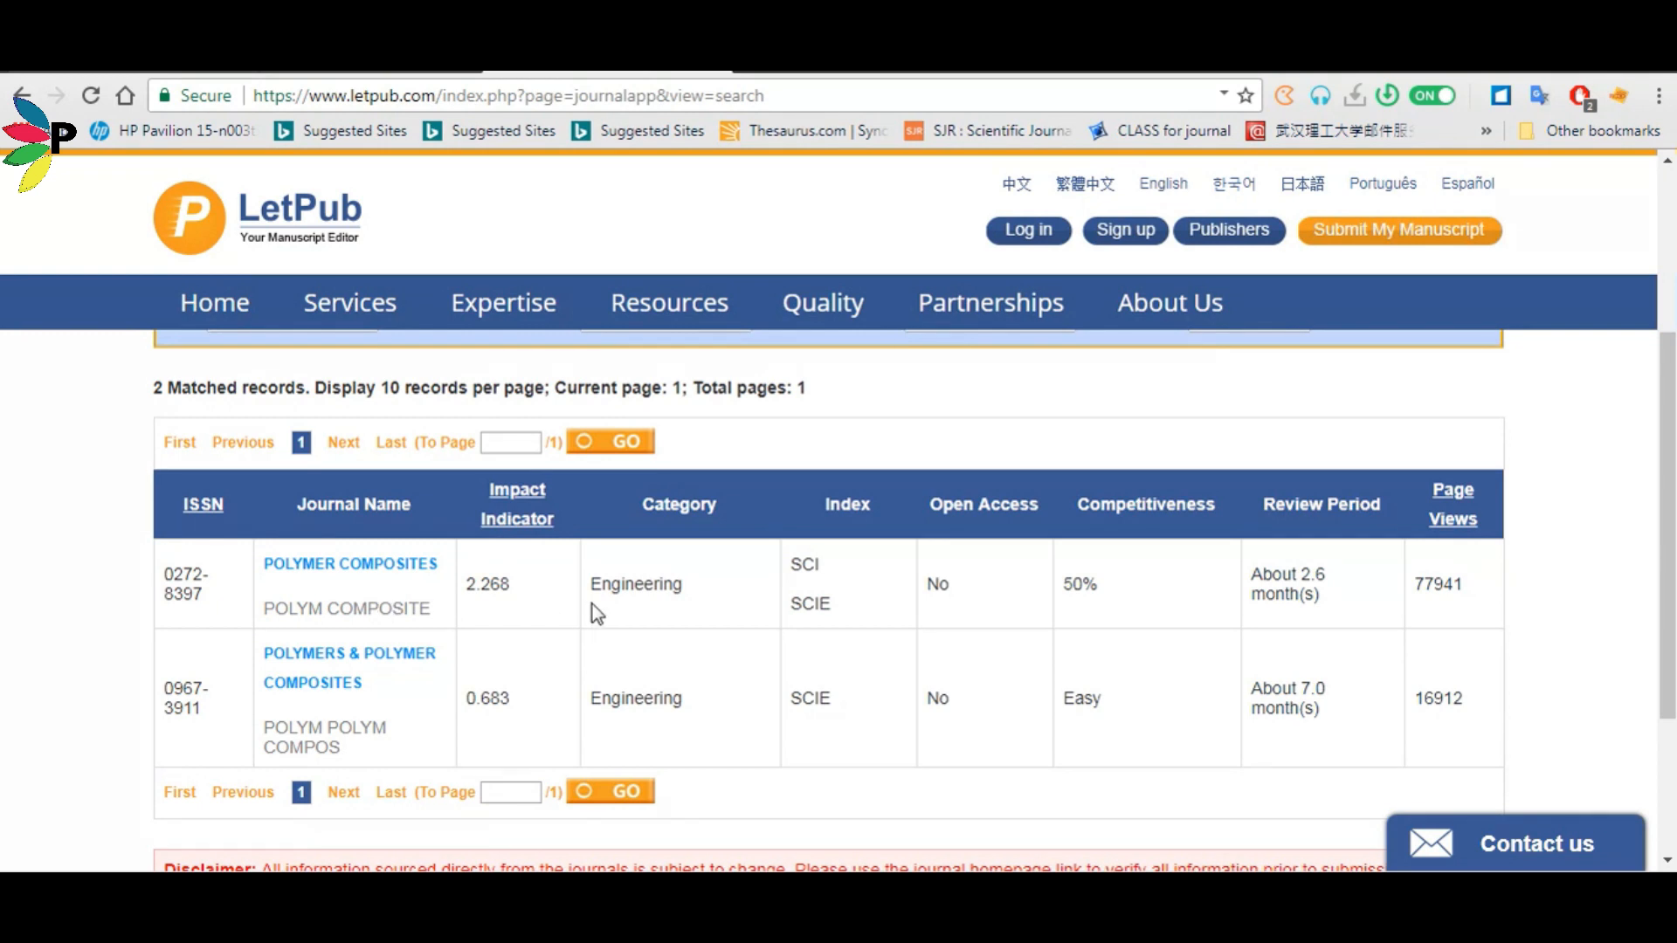
pyautogui.moveTo(812, 589)
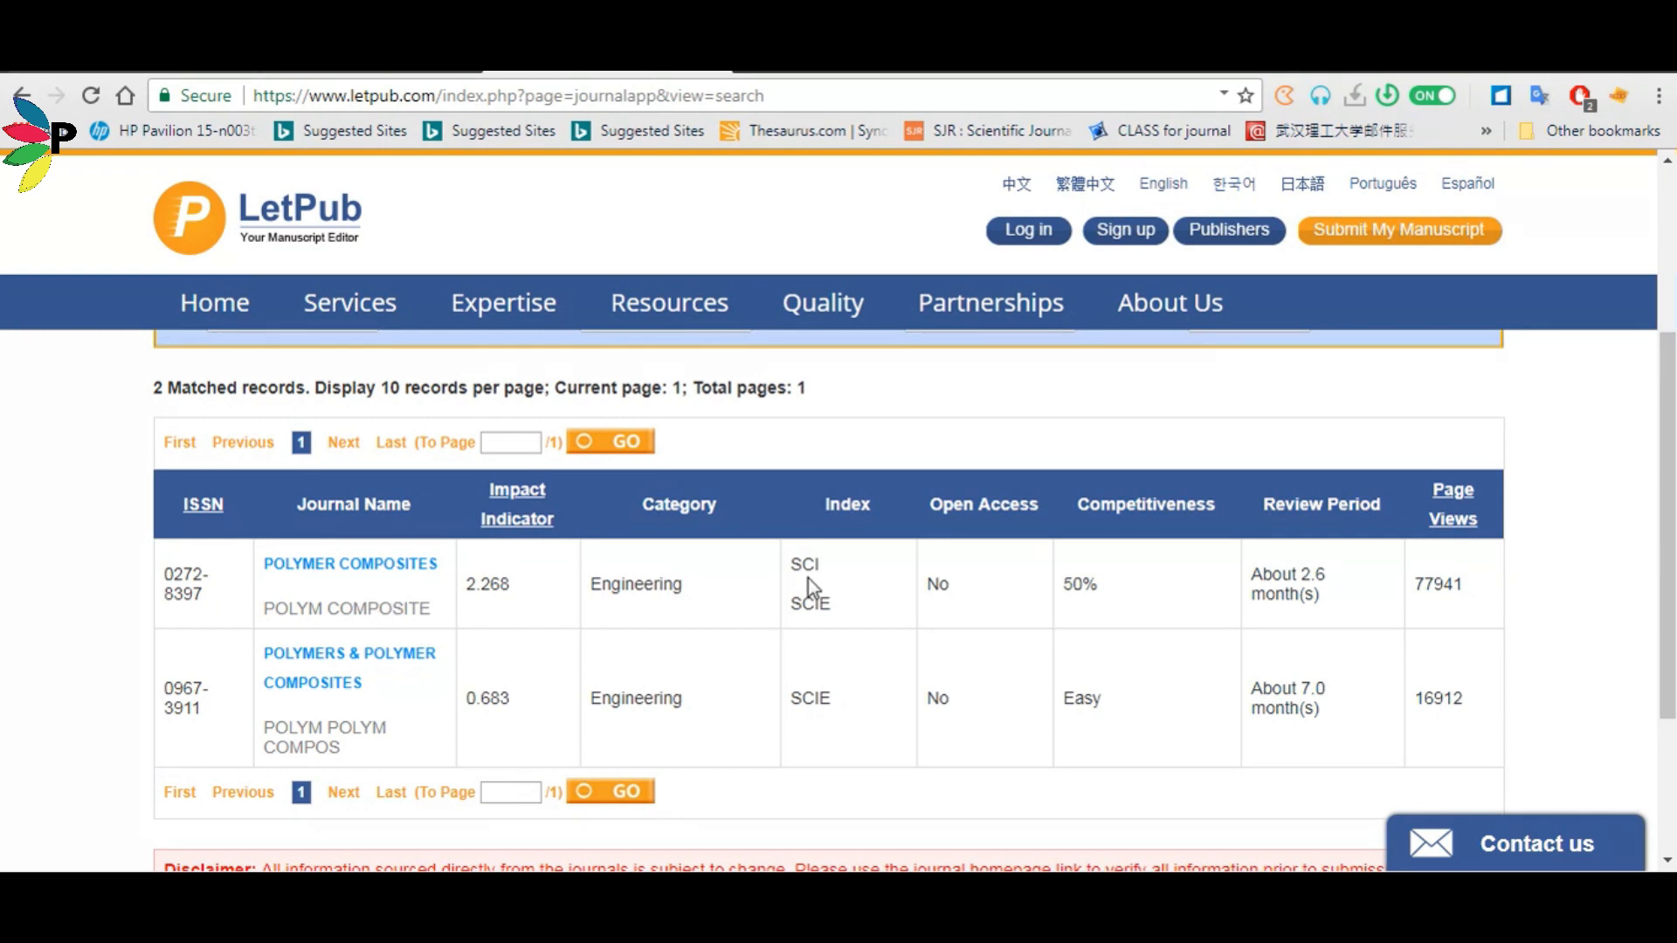
pyautogui.moveTo(807, 606)
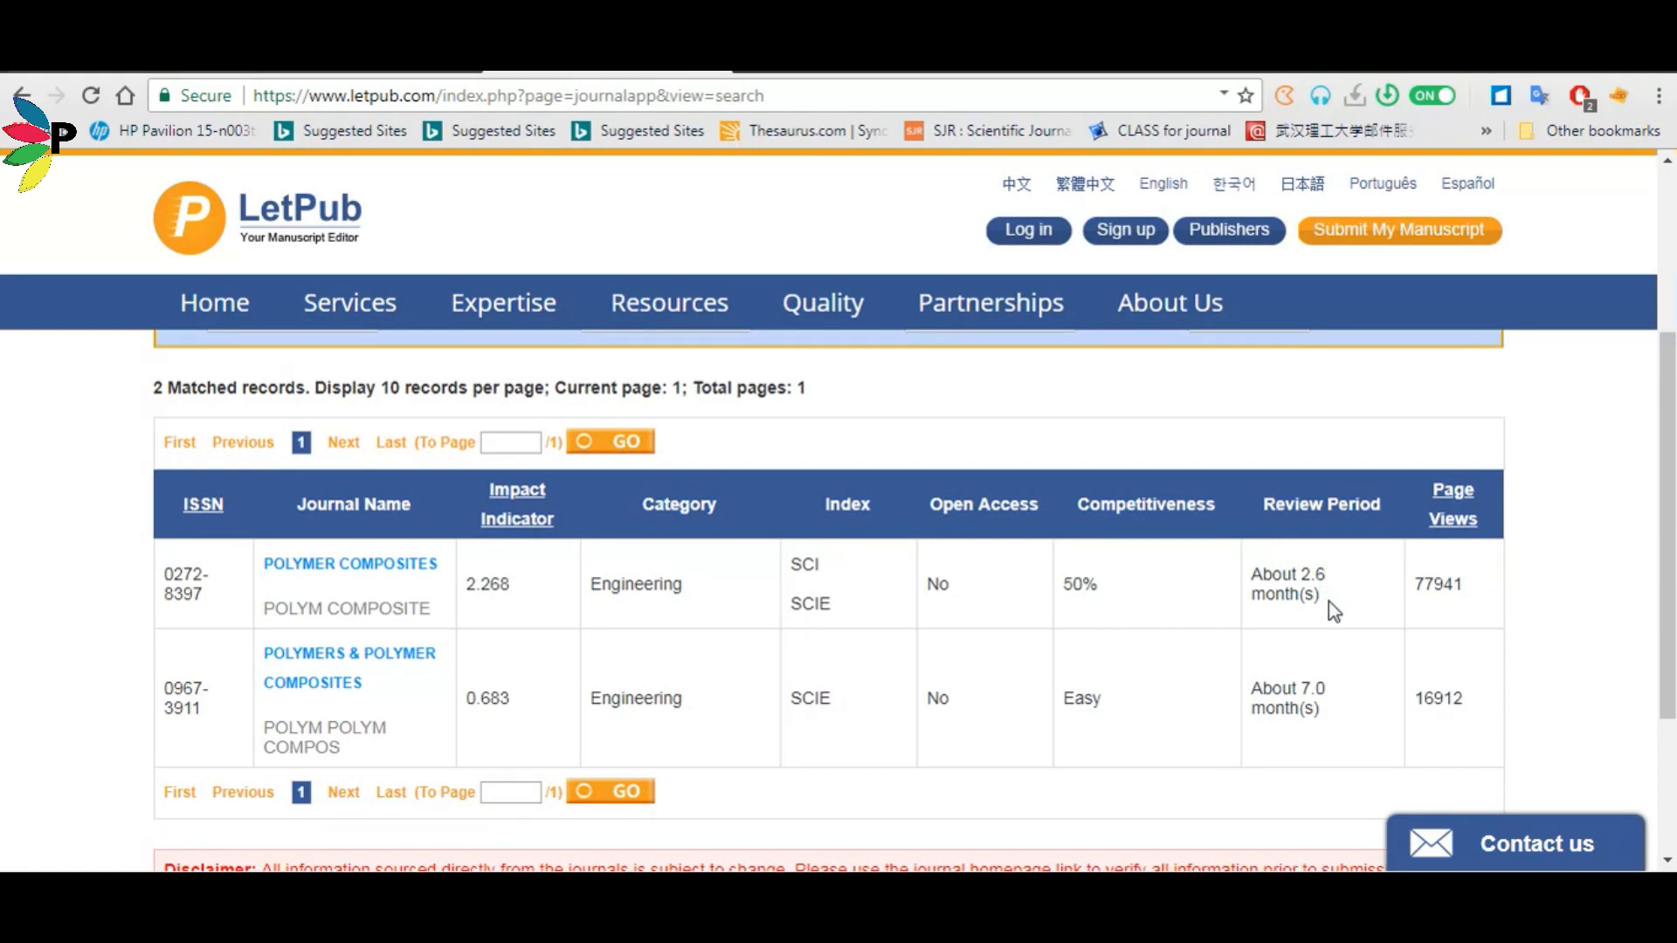
pyautogui.doubleClick(1286, 584)
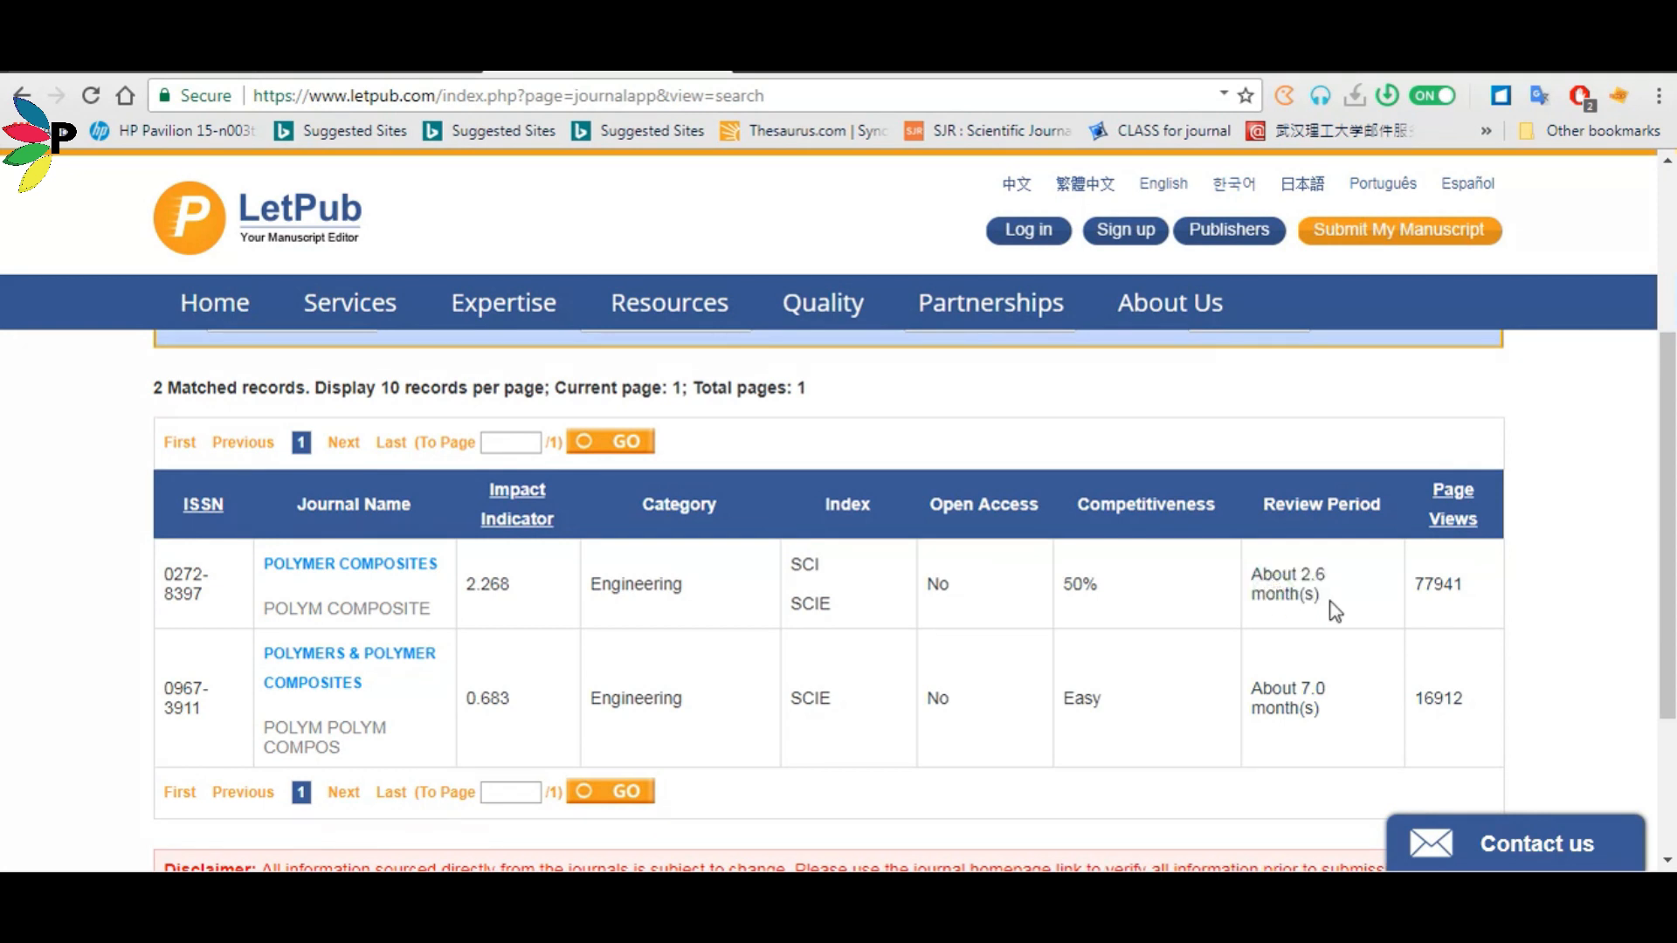
pyautogui.doubleClick(1287, 584)
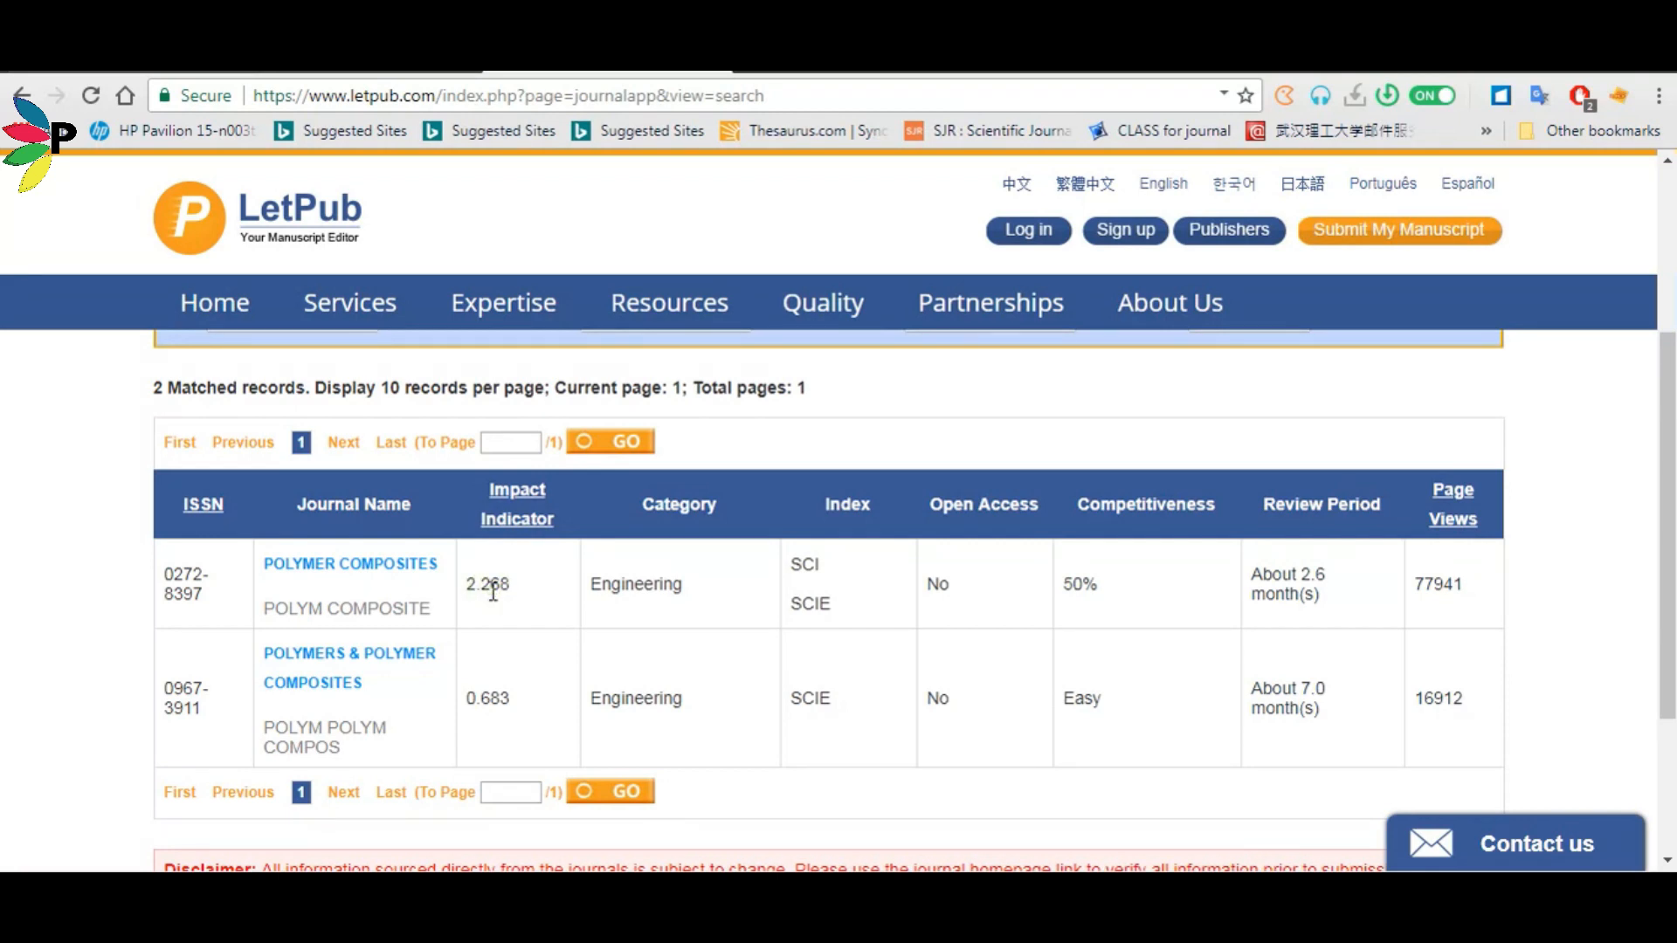
pyautogui.scroll(3)
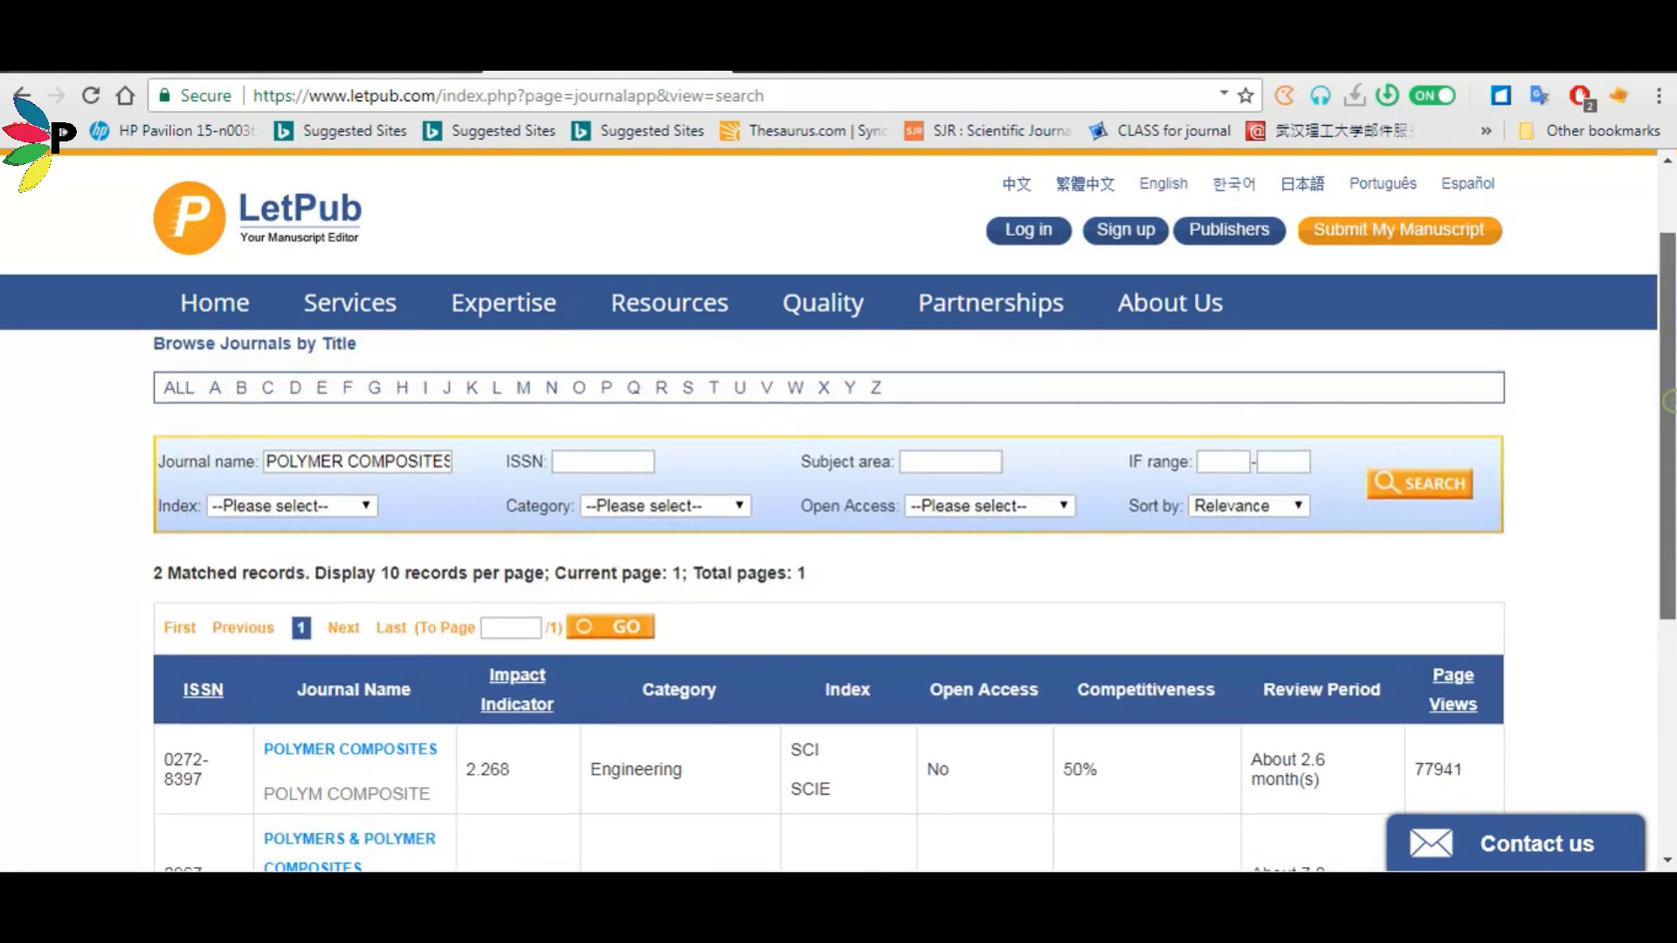
pyautogui.scroll(3)
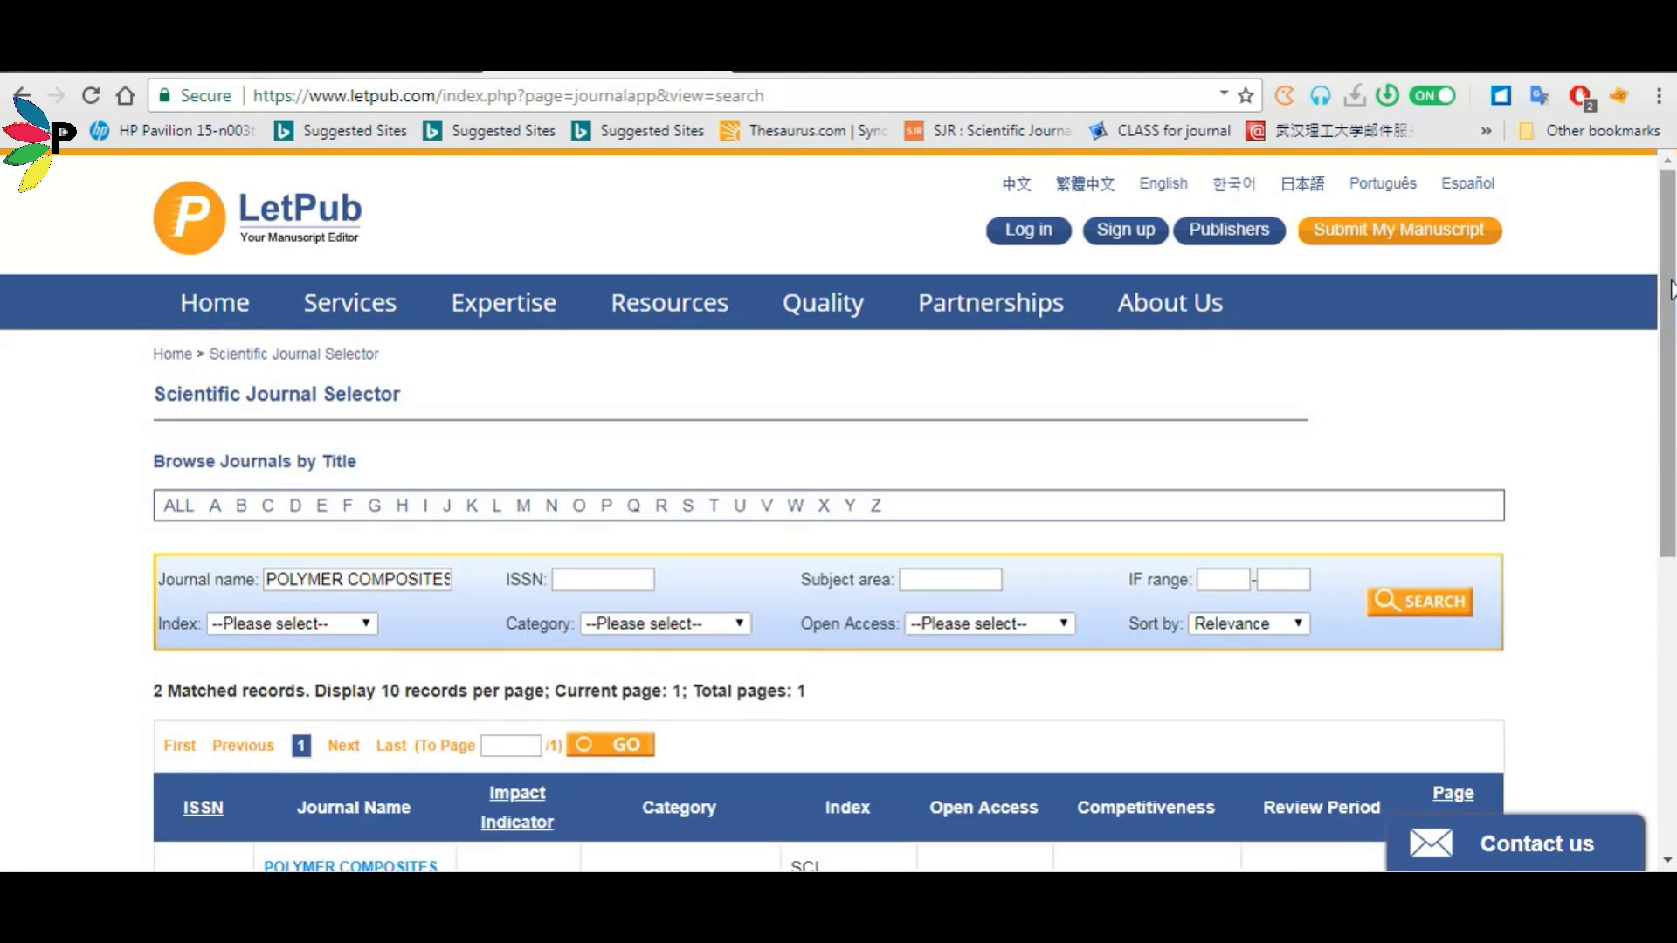
pyautogui.scroll(-3)
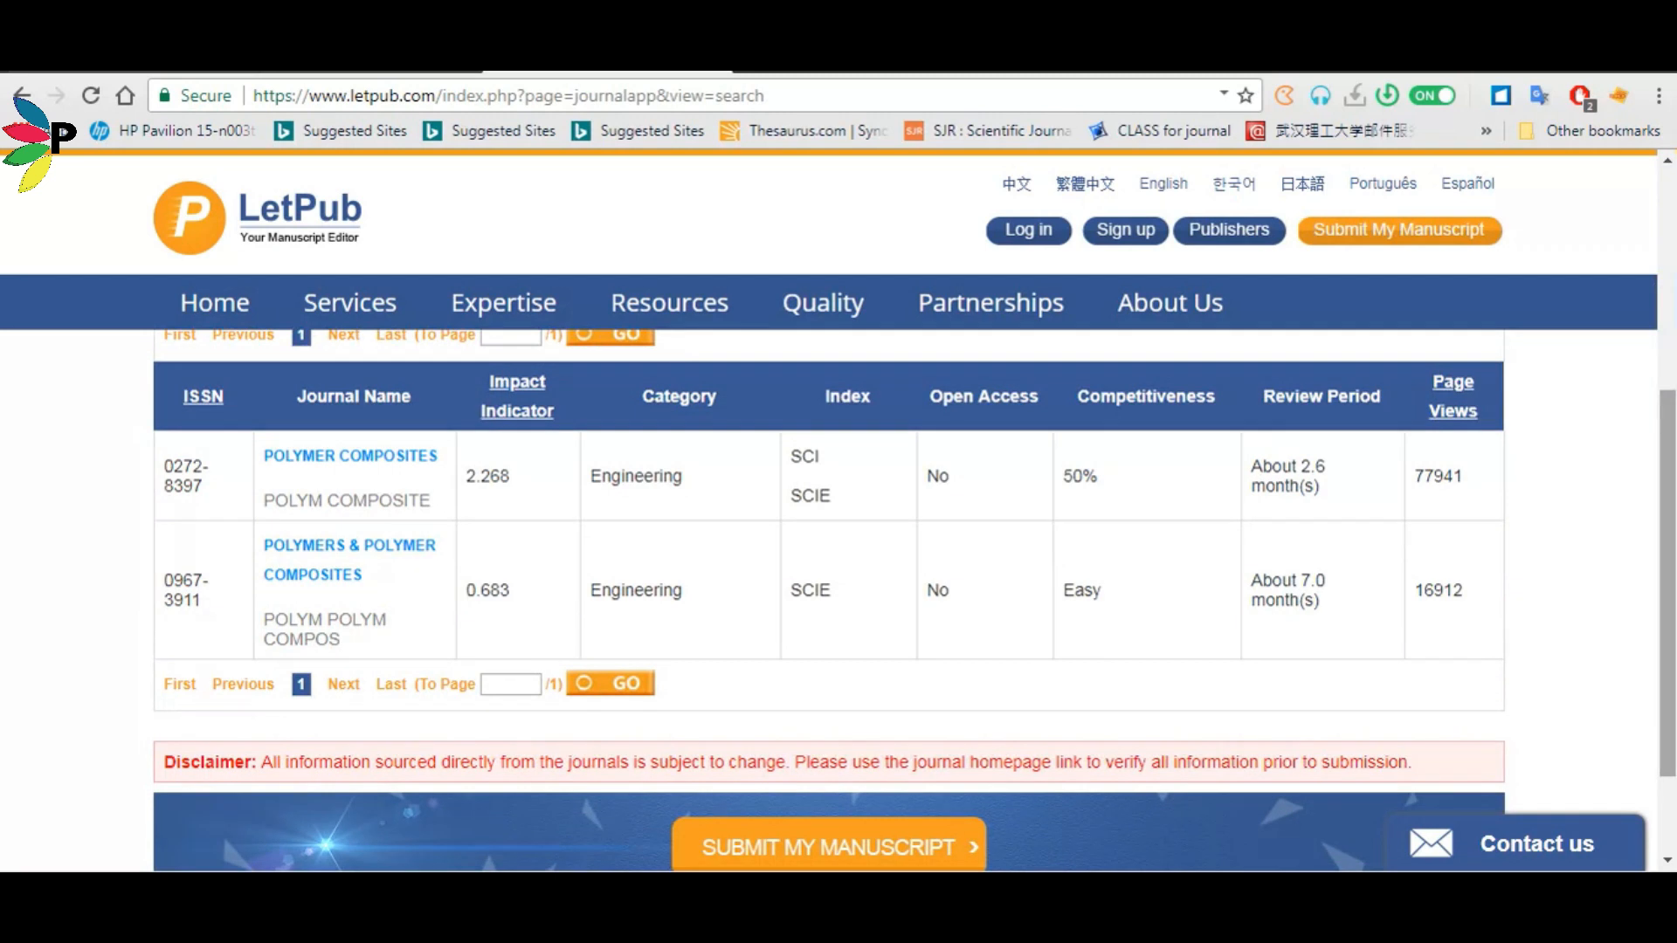
pyautogui.scroll(-3)
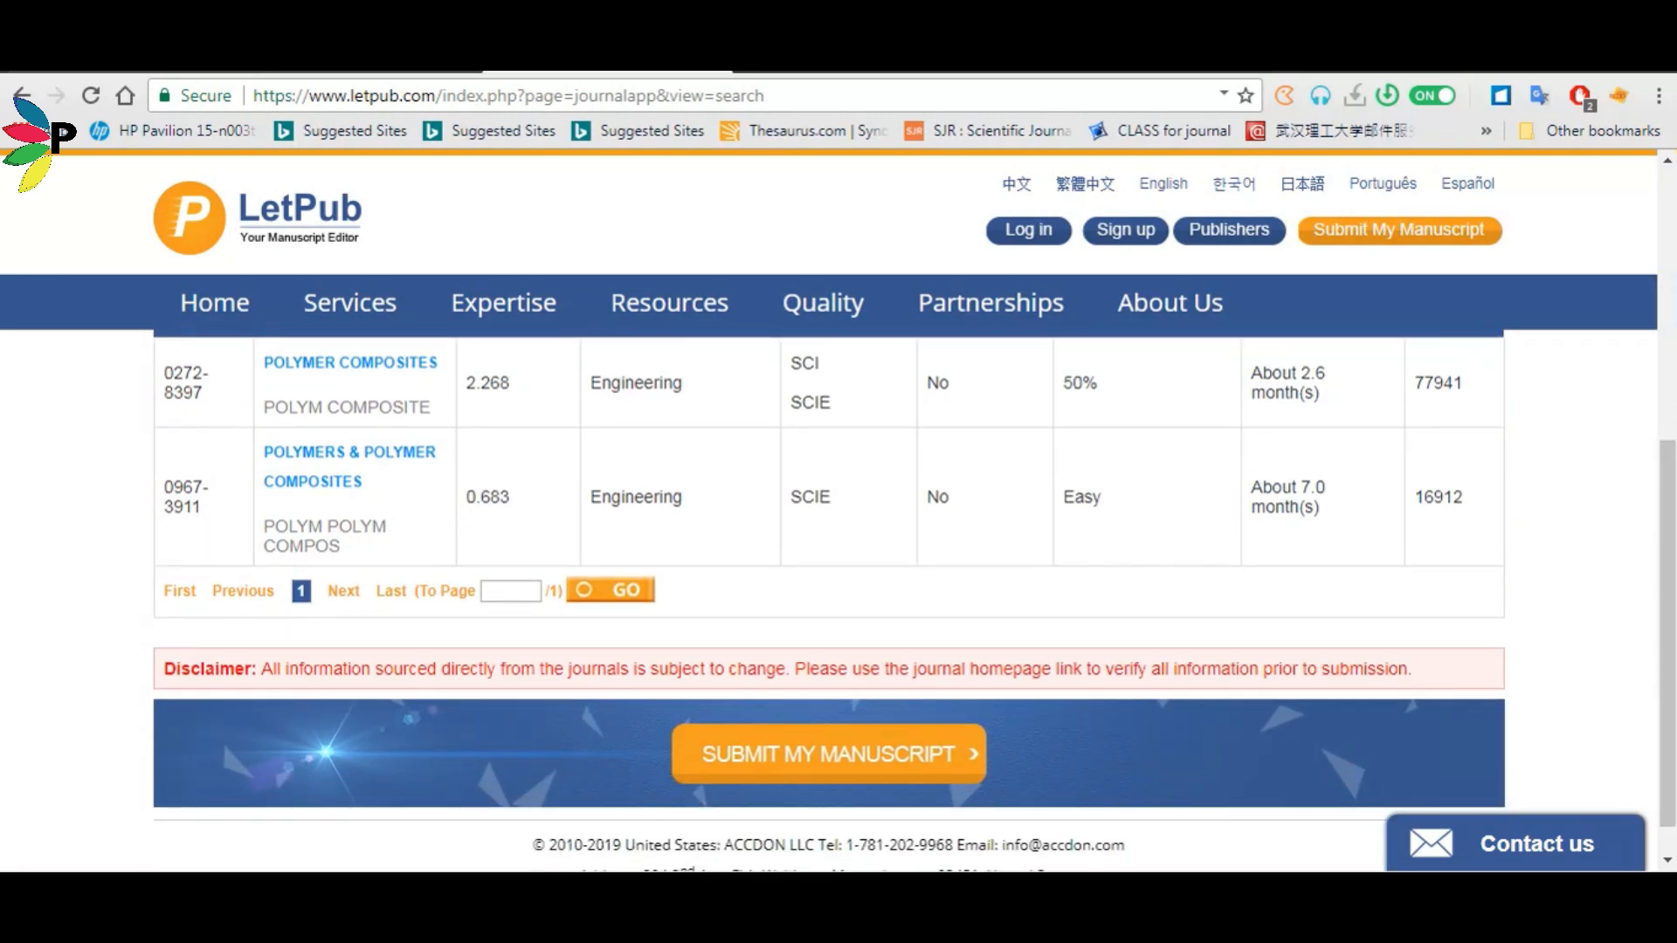